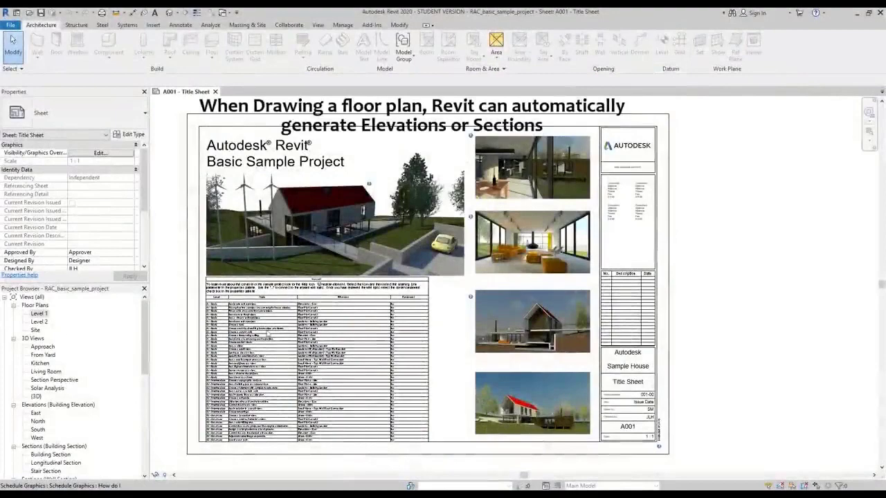
View the Level 1 plan, North elevation, Building Section and Level 2 plan from the Project Browser
{"action": "double_click", "coordinate": [39, 312]}
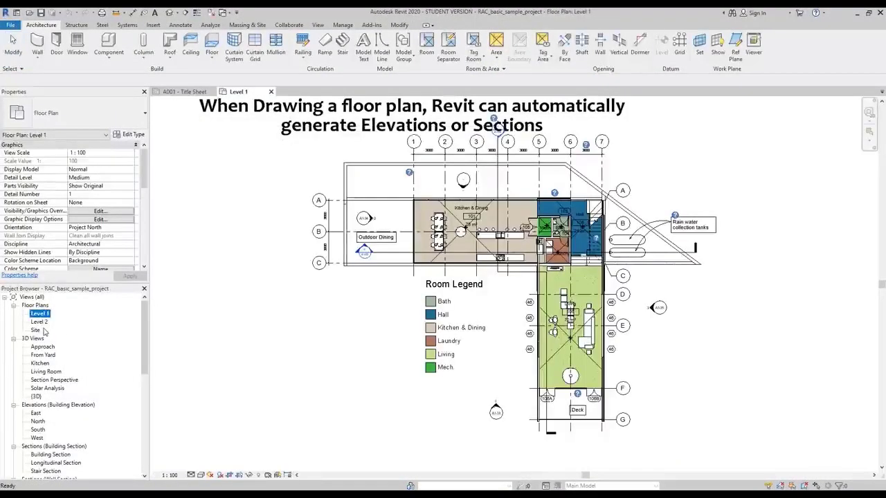
{"action": "double_click", "coordinate": [38, 421]}
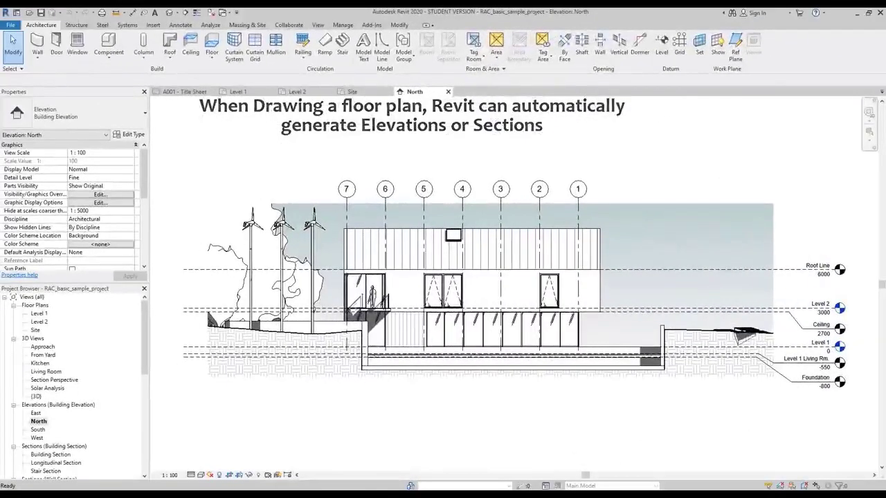
{"action": "double_click", "coordinate": [51, 454]}
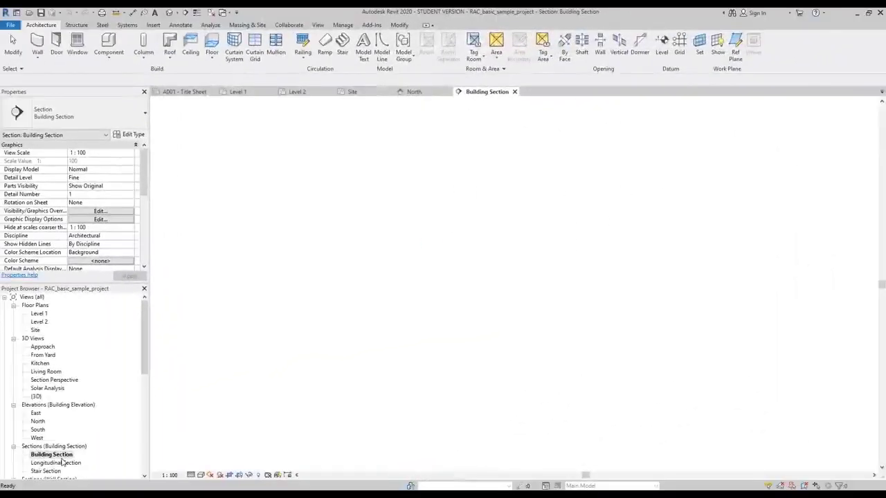
{"action": "double_click", "coordinate": [50, 454]}
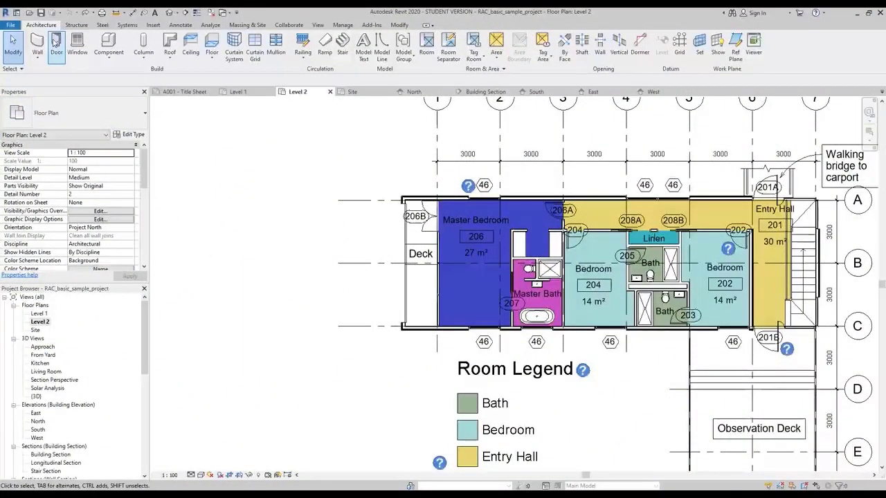
{"action": "left_click", "coordinate": [55, 44]}
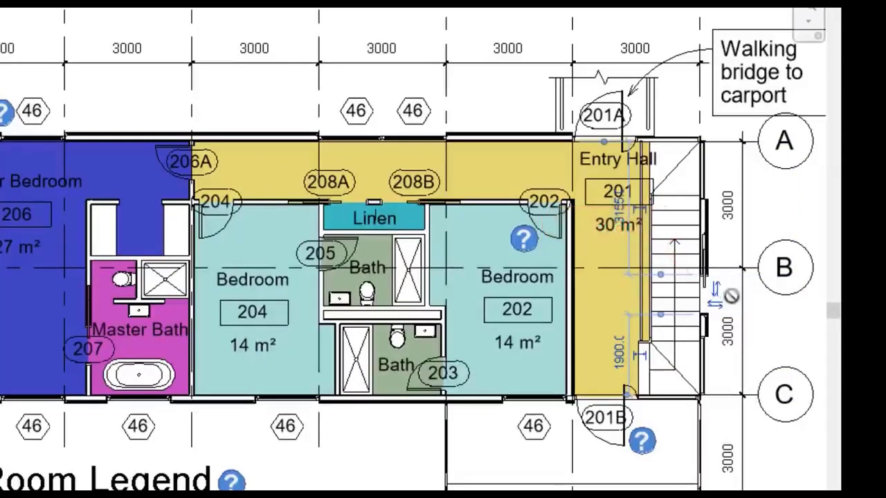
{"action": "left_click", "coordinate": [592, 91]}
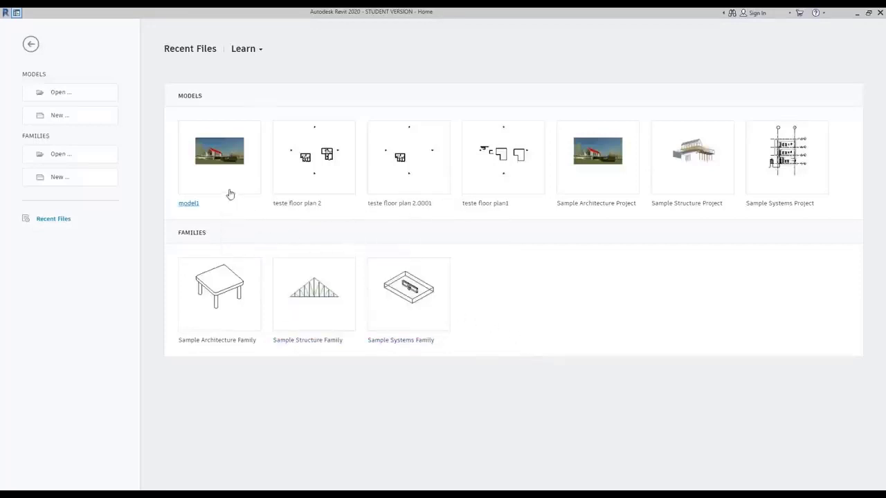
{"action": "mouse_move", "coordinate": [219, 150]}
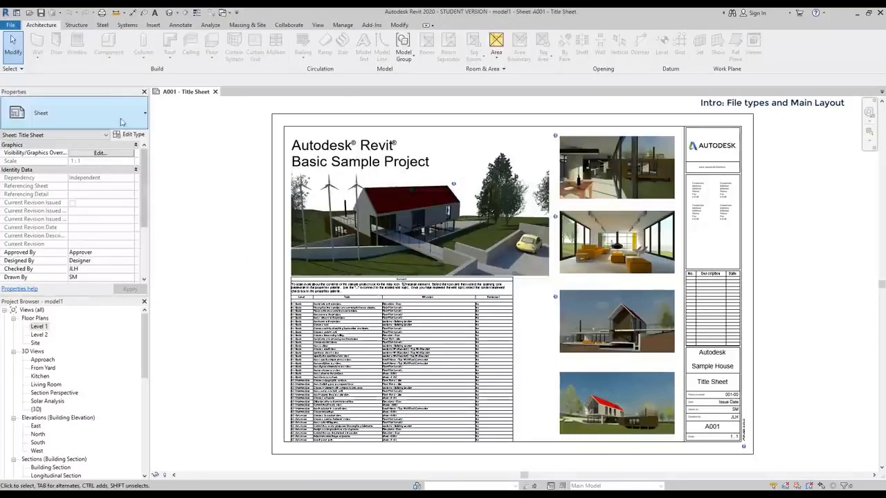
{"action": "left_click", "coordinate": [78, 25]}
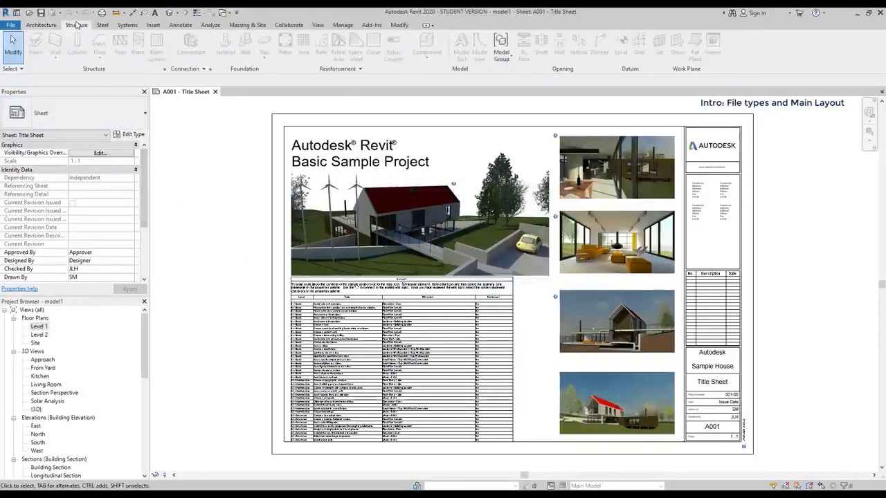
{"action": "left_click", "coordinate": [103, 25]}
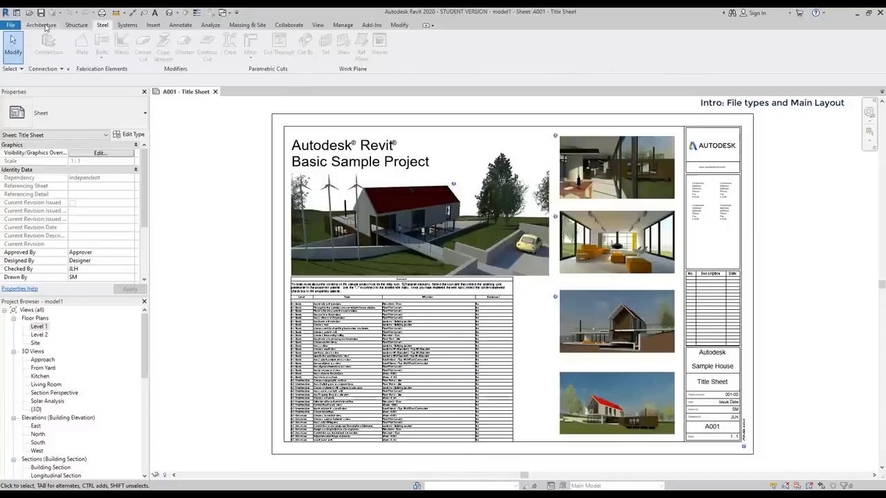
{"action": "left_click", "coordinate": [41, 24]}
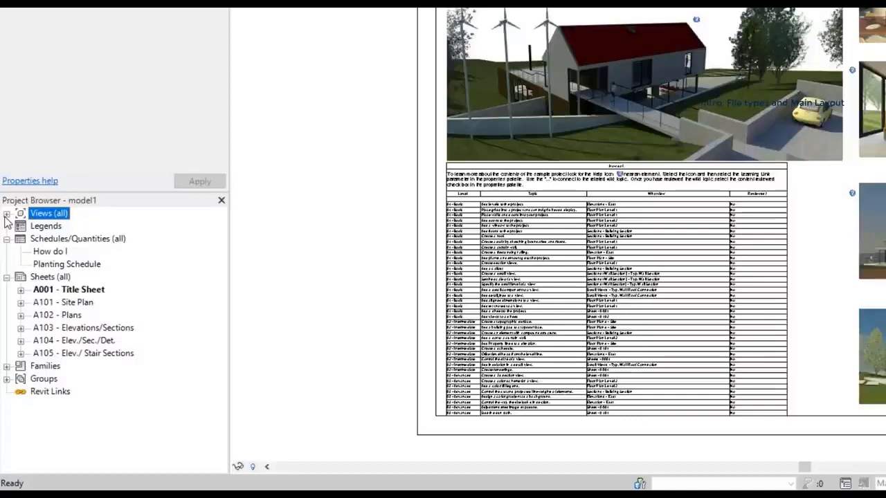
Expand model1's views and look at the Level 1 floor plan and East elevation
{"action": "left_click", "coordinate": [7, 213]}
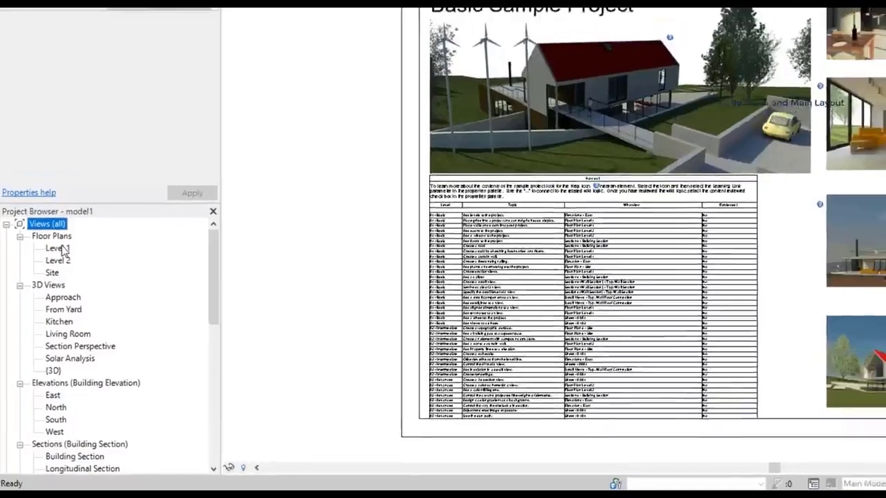
{"action": "double_click", "coordinate": [54, 248]}
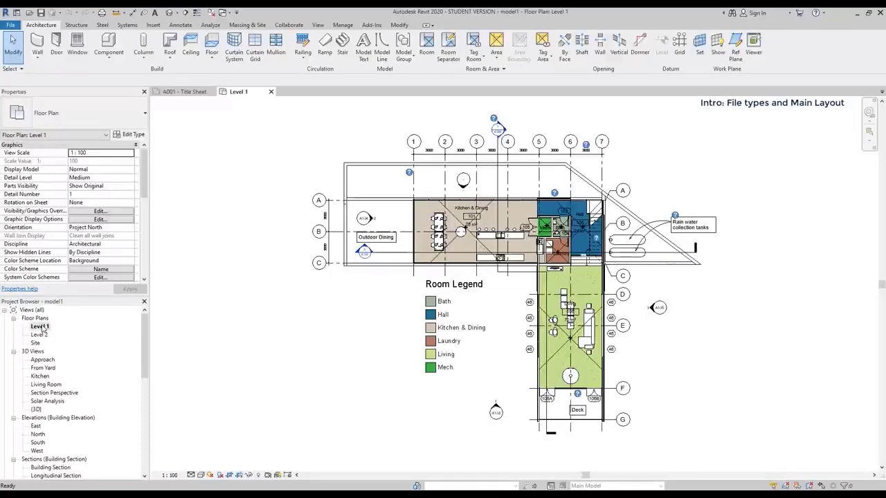
{"action": "double_click", "coordinate": [42, 343]}
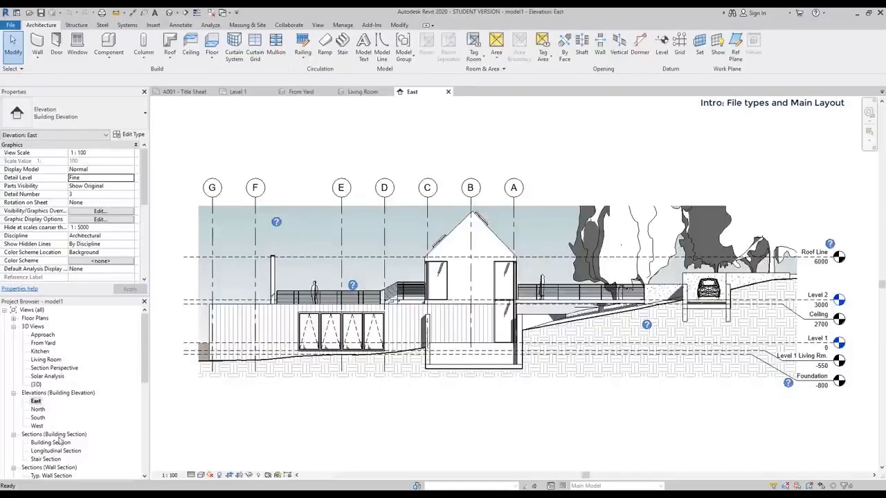
View the Building Section and the How do I schedule, then return to the A001 Title Sheet
{"action": "double_click", "coordinate": [50, 443]}
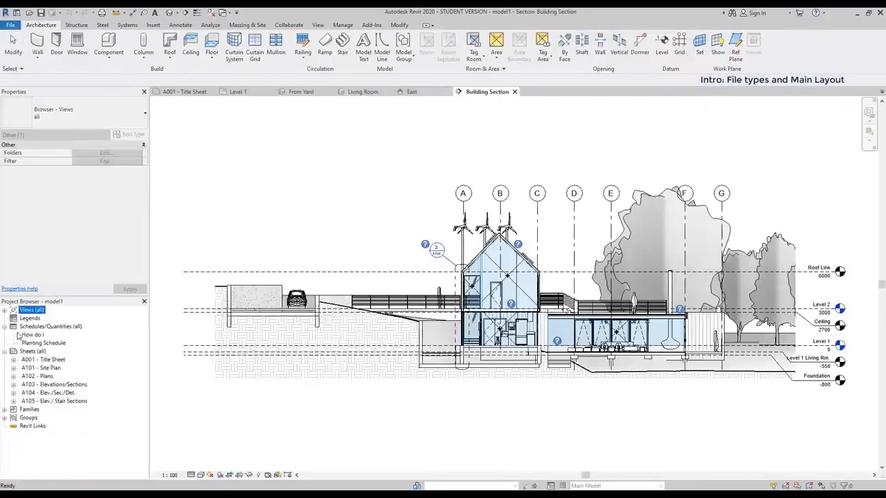
{"action": "double_click", "coordinate": [31, 335]}
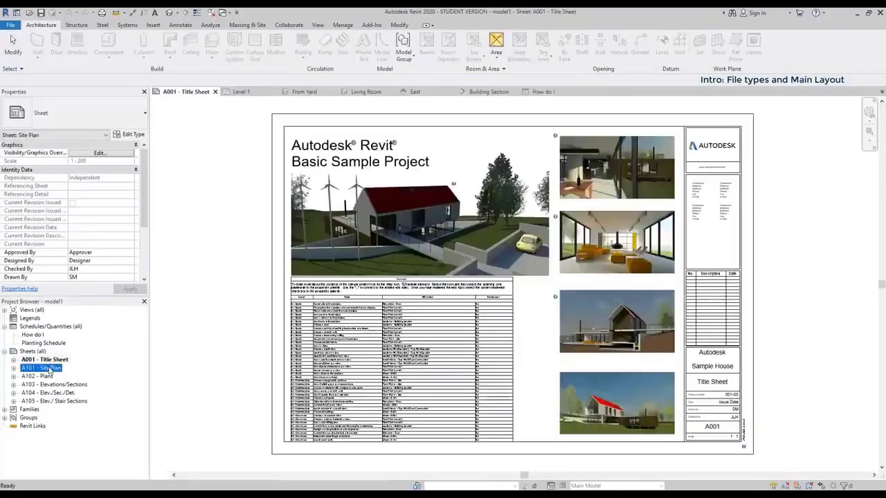
{"action": "double_click", "coordinate": [42, 368]}
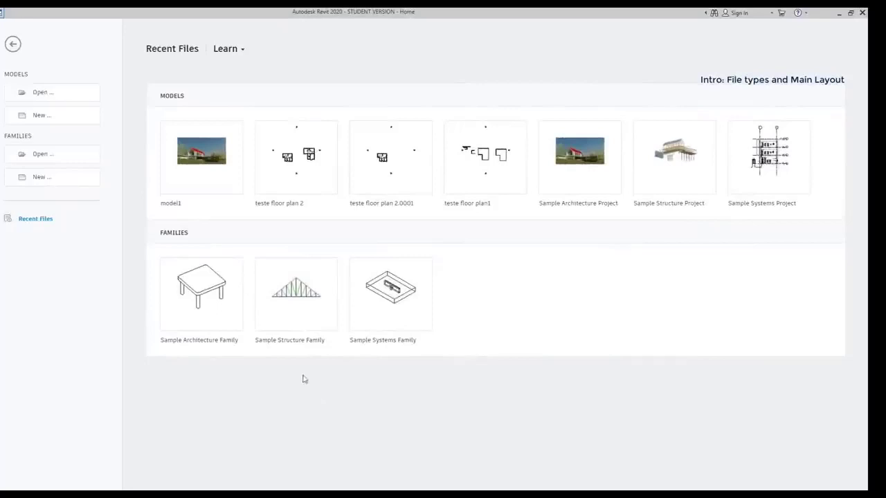
{"action": "mouse_move", "coordinate": [201, 287]}
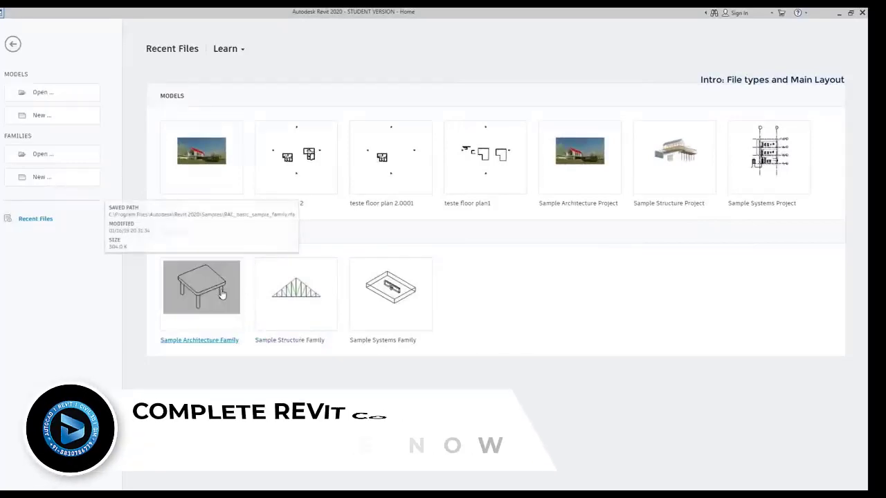
Load the Sample Architecture Family table and view its Ref. Level plan and an elevation
{"action": "double_click", "coordinate": [202, 286]}
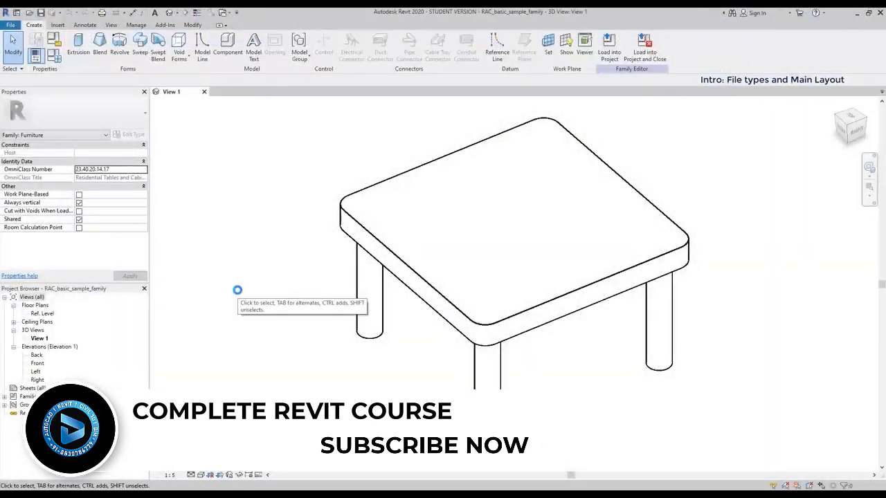
{"action": "mouse_move", "coordinate": [268, 235]}
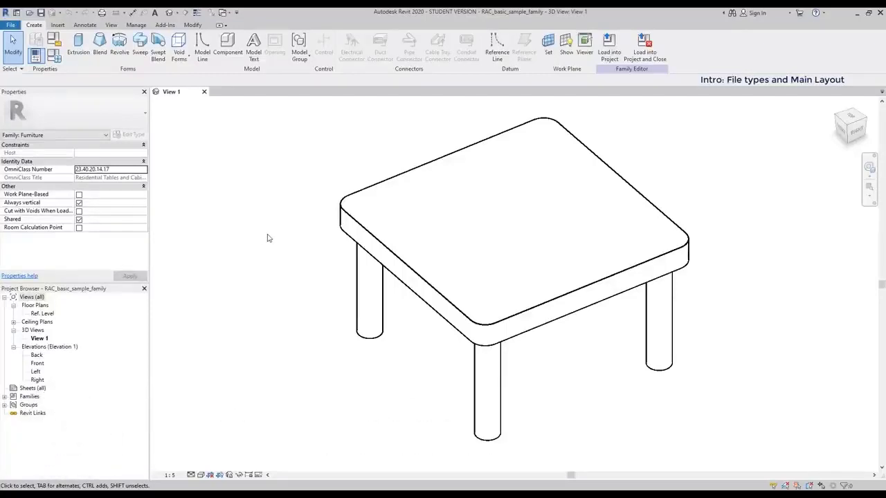
{"action": "mouse_move", "coordinate": [252, 268]}
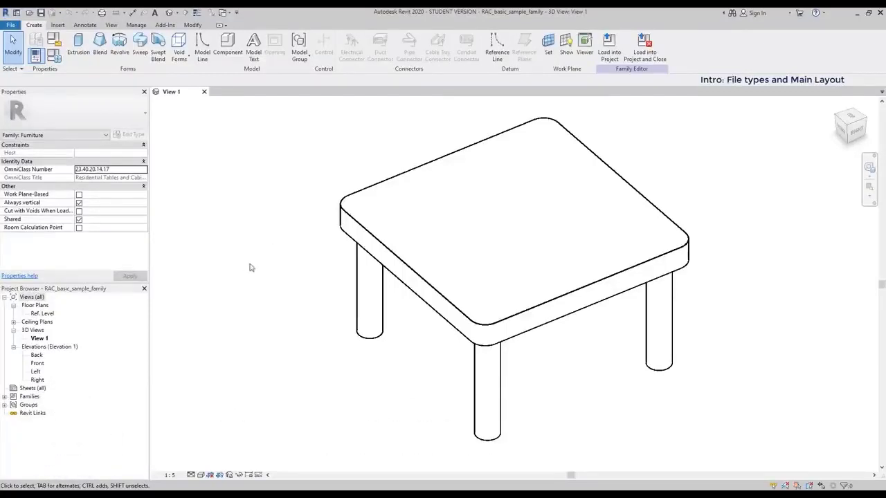
{"action": "double_click", "coordinate": [41, 312]}
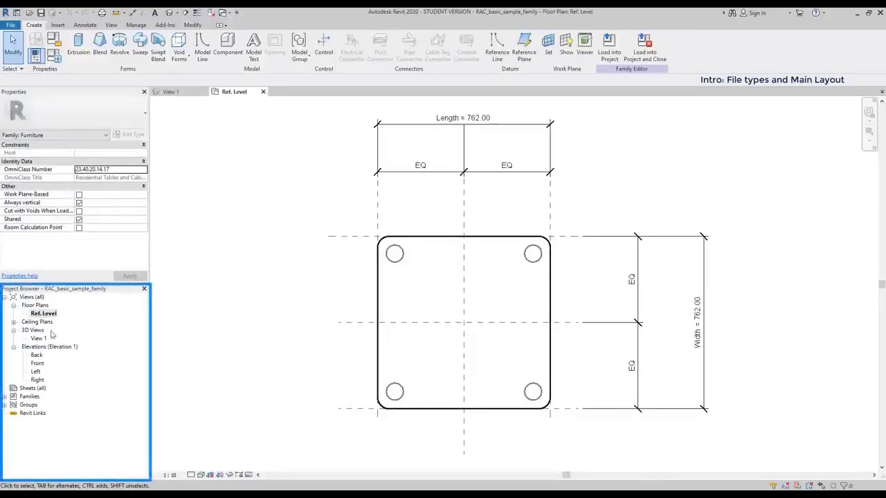
{"action": "double_click", "coordinate": [36, 354]}
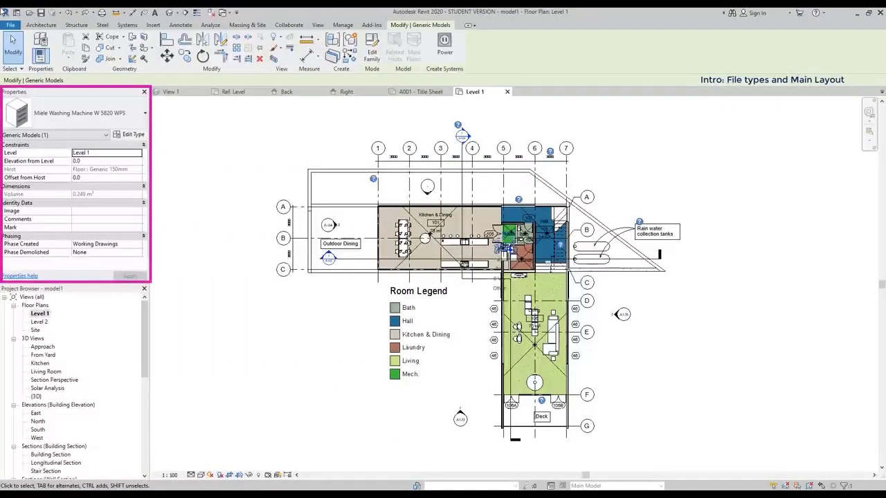
{"action": "mouse_move", "coordinate": [706, 337]}
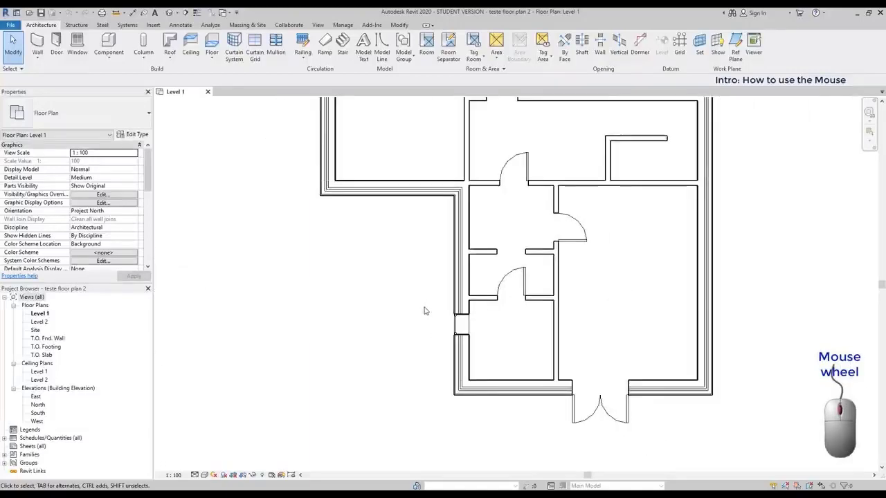
{"action": "scroll", "scroll_direction": "down", "scroll_amount": 3}
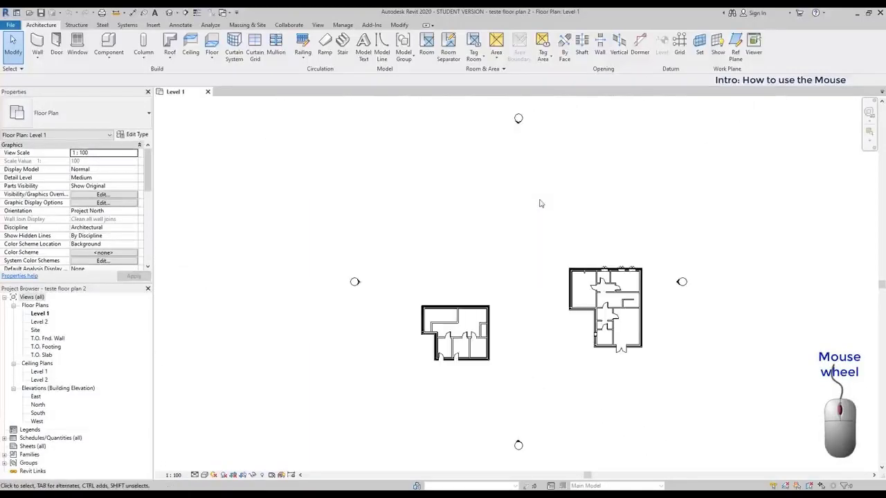
{"action": "scroll", "scroll_direction": "up", "scroll_amount": 3}
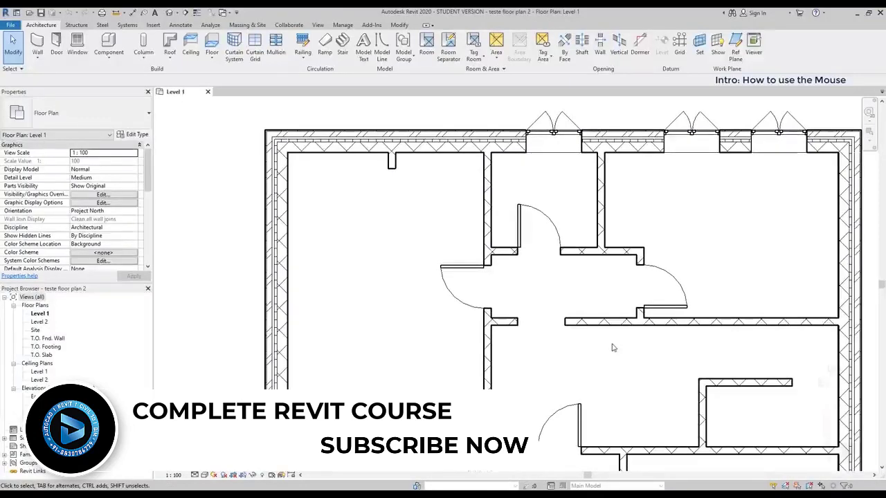
{"action": "left_click", "coordinate": [487, 352]}
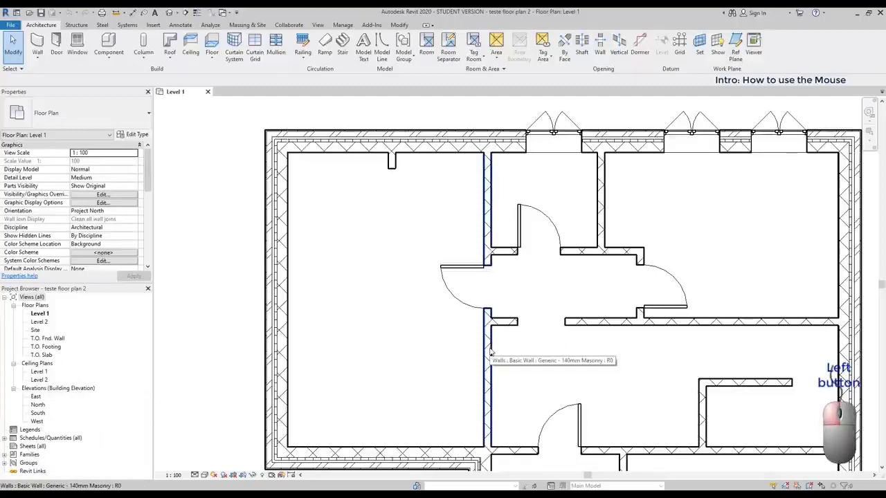
{"action": "left_click", "coordinate": [487, 346]}
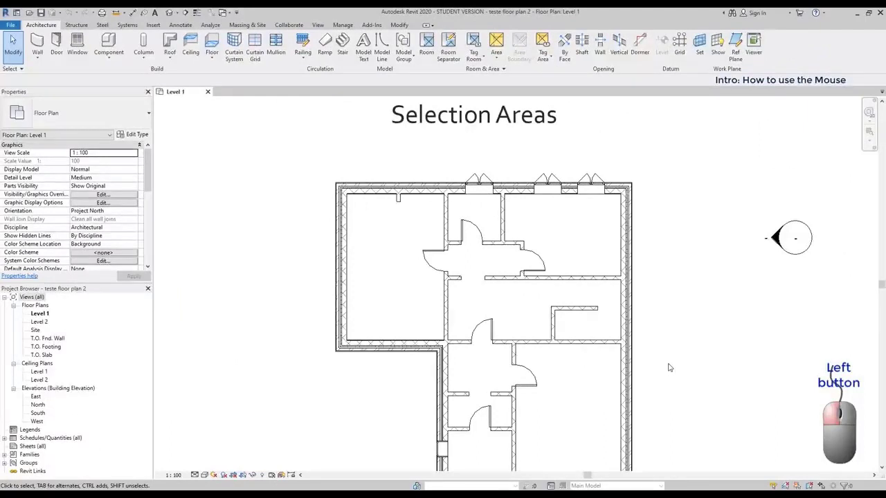
{"action": "mouse_move", "coordinate": [688, 398]}
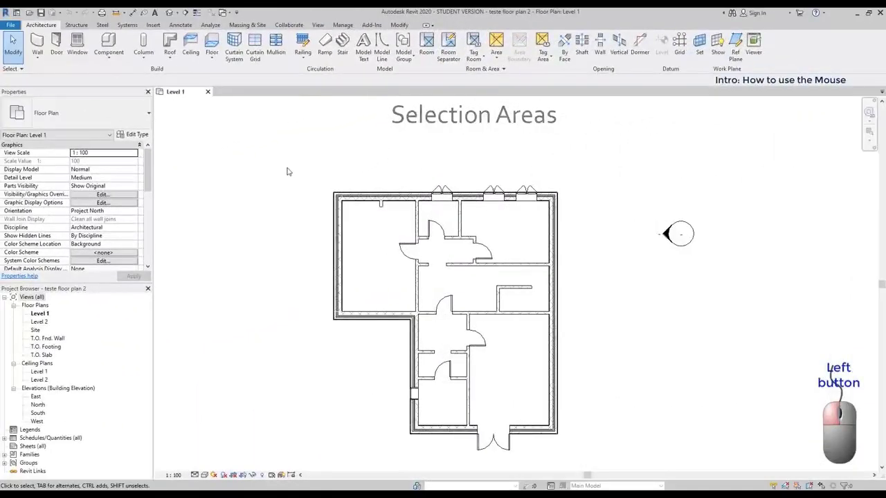
{"action": "left_click_drag", "start_coordinate": [288, 171], "coordinate": [368, 241]}
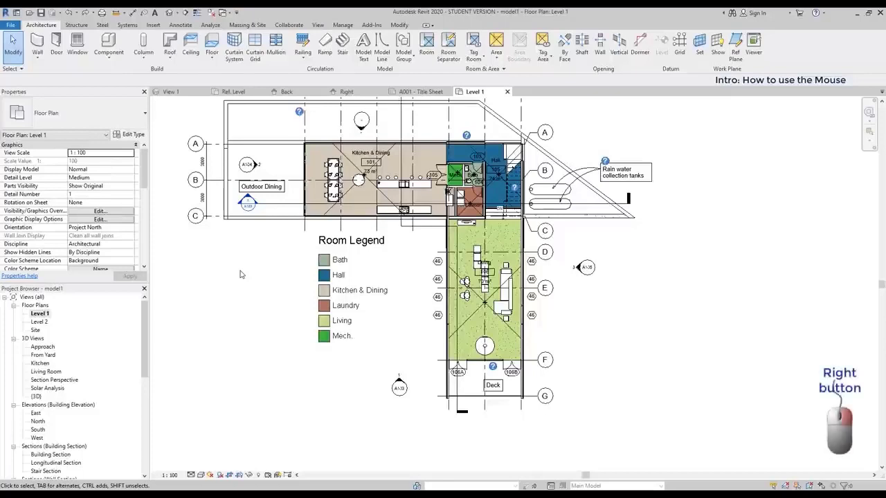
Toggle off the Project Browser panel from the view's Browsers shortcut menu
{"action": "right_click", "coordinate": [241, 274]}
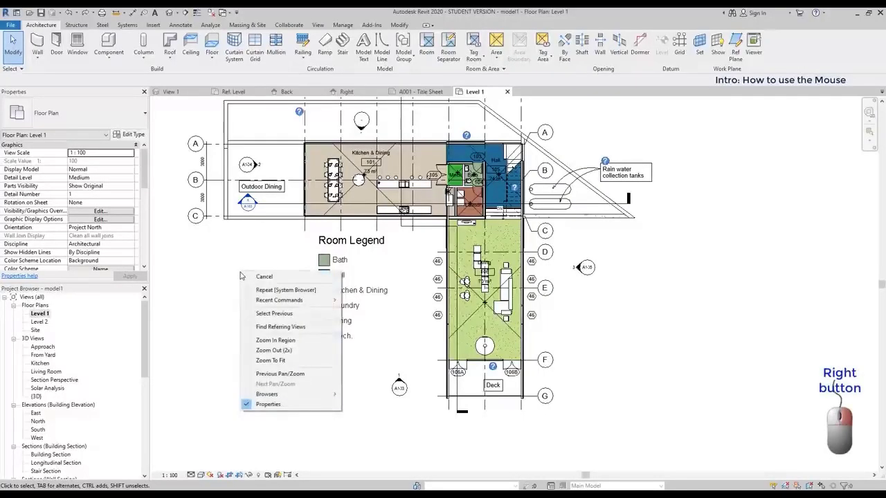
{"action": "mouse_move", "coordinate": [238, 285]}
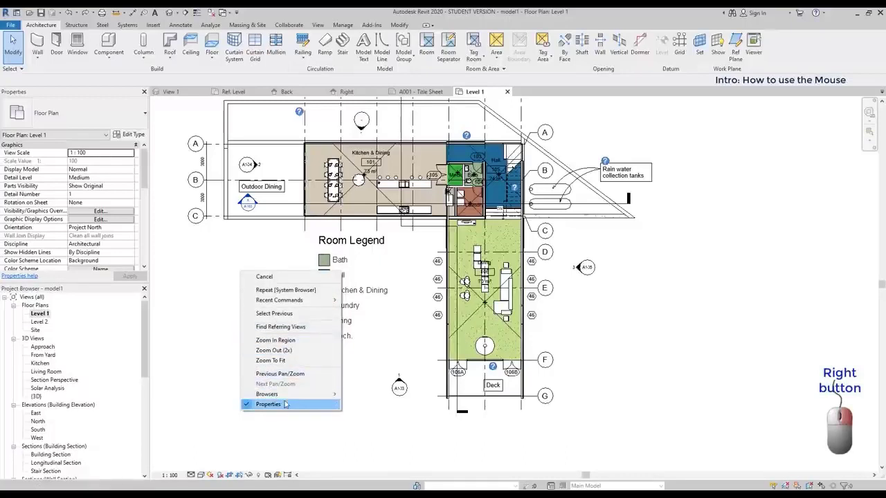
{"action": "mouse_move", "coordinate": [266, 393]}
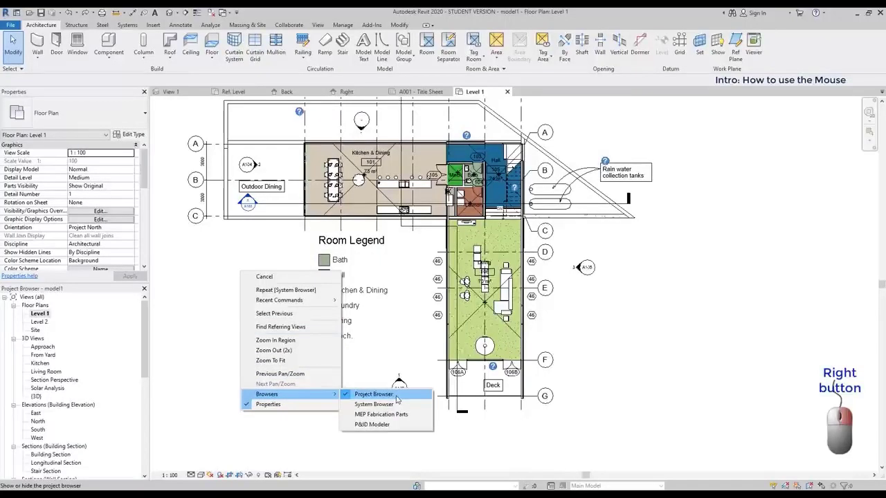
{"action": "left_click", "coordinate": [373, 404]}
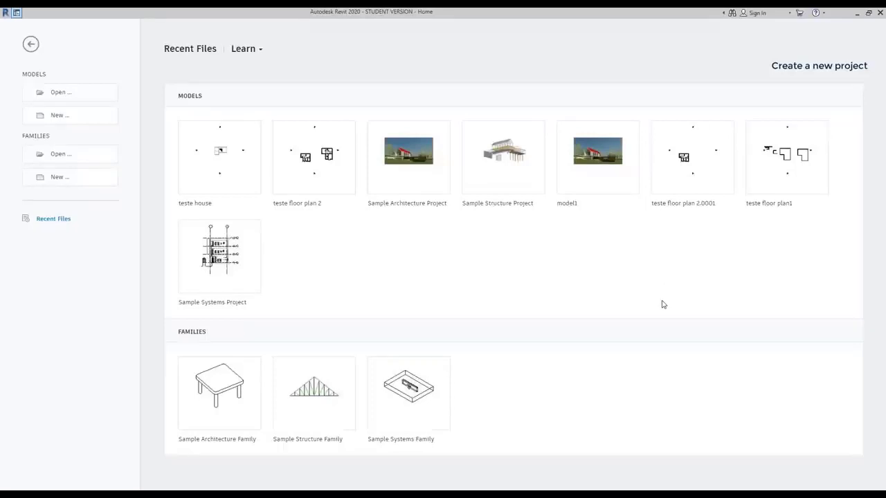
{"action": "mouse_move", "coordinate": [230, 185]}
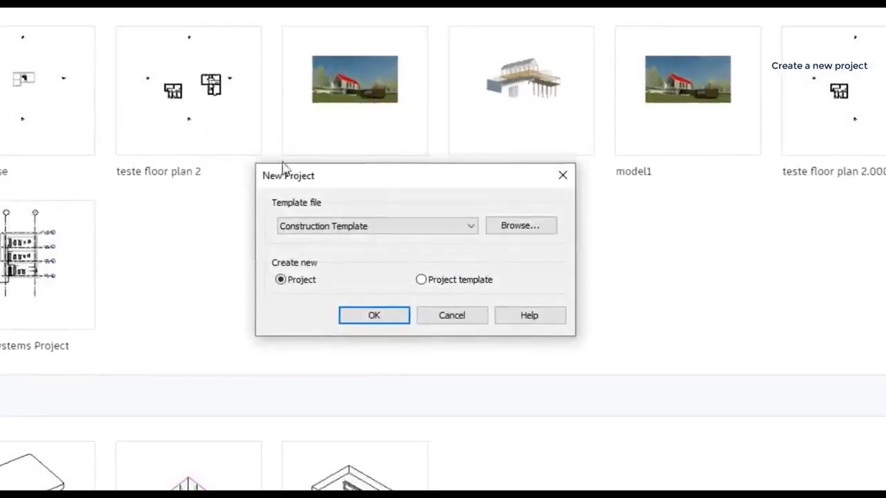
{"action": "mouse_move", "coordinate": [424, 207]}
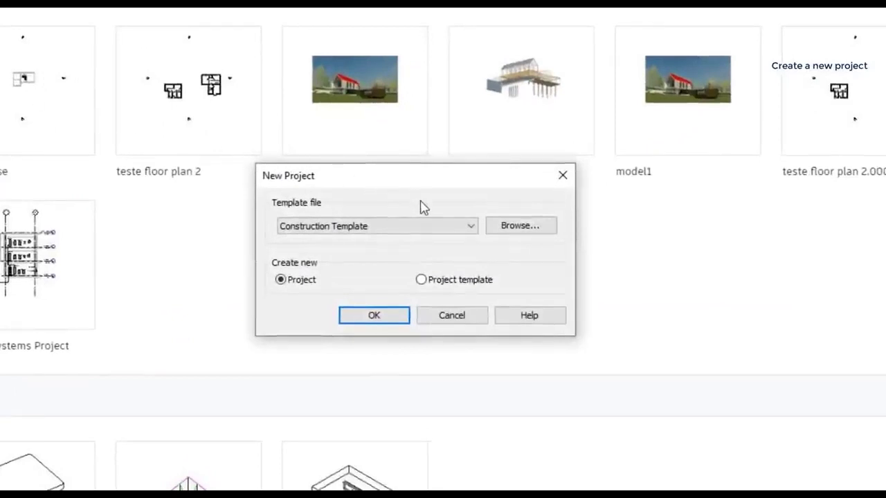
Create Project1 from the Structural template and collapse Families in its Project Browser
{"action": "left_click", "coordinate": [468, 225]}
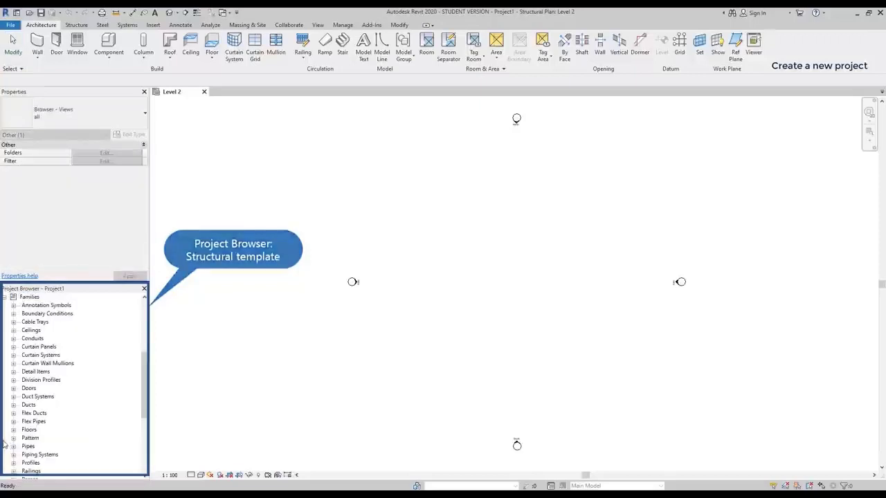
{"action": "left_click", "coordinate": [30, 296]}
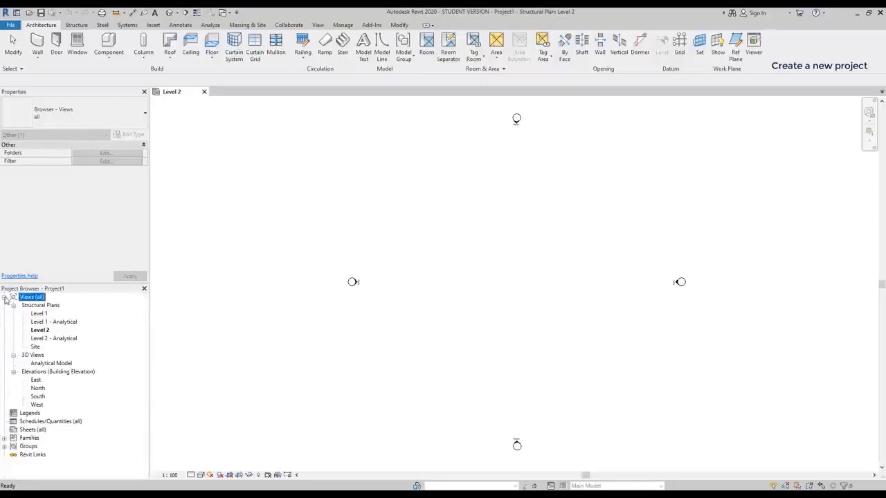
{"action": "mouse_move", "coordinate": [141, 393]}
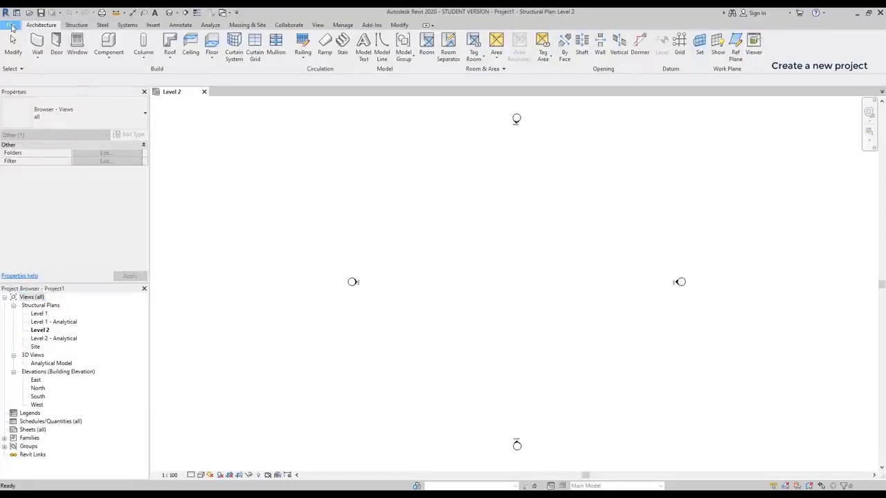
Create Project2 via File > New > Project using the Architectural Template
{"action": "left_click", "coordinate": [11, 11]}
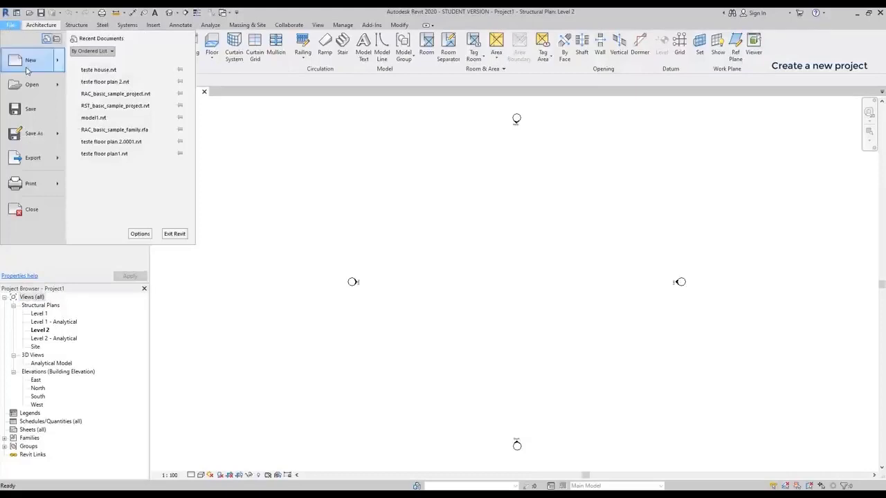
{"action": "left_click", "coordinate": [11, 25]}
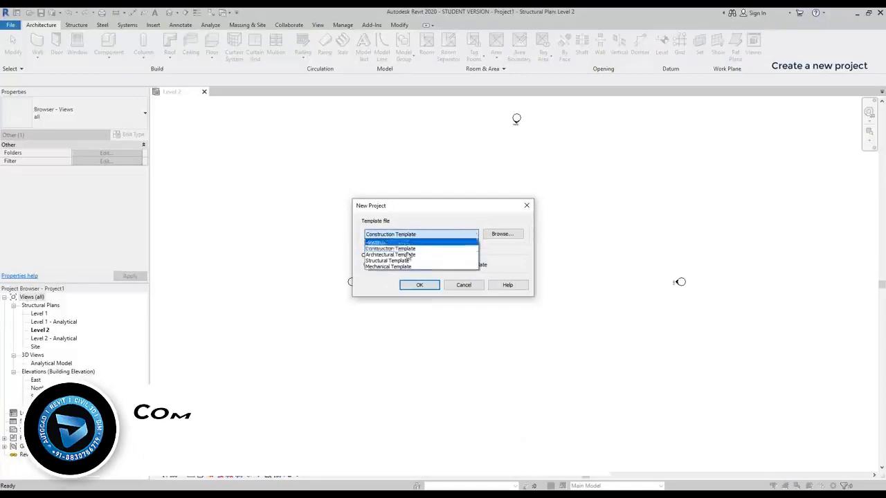
{"action": "left_click", "coordinate": [390, 254]}
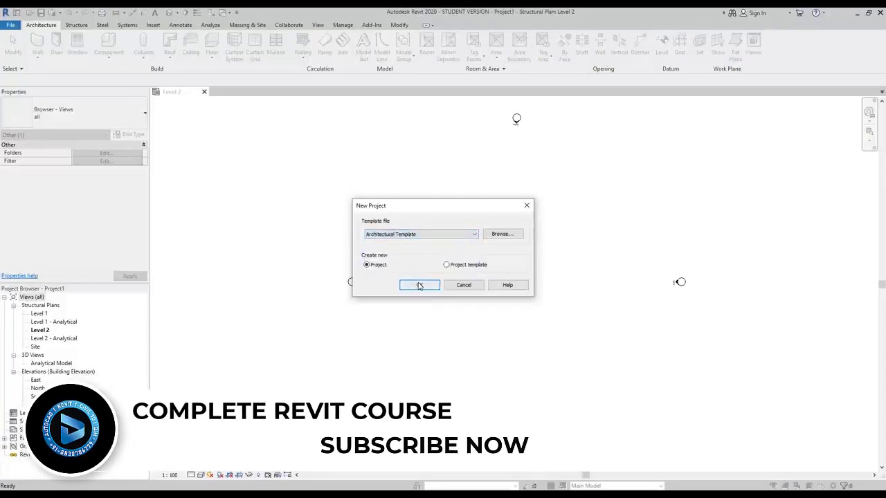
{"action": "left_click", "coordinate": [419, 285]}
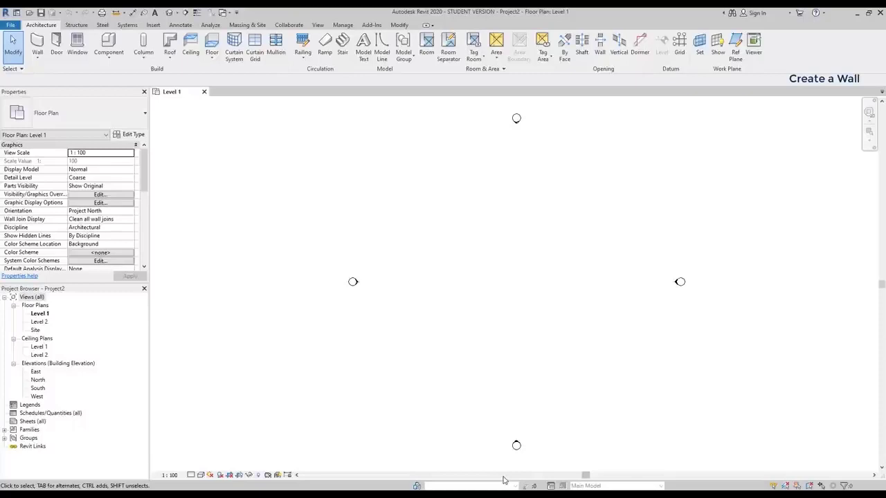
Check the level heights in the East elevation, then keep only the Level 1 plan open
{"action": "left_click", "coordinate": [172, 91]}
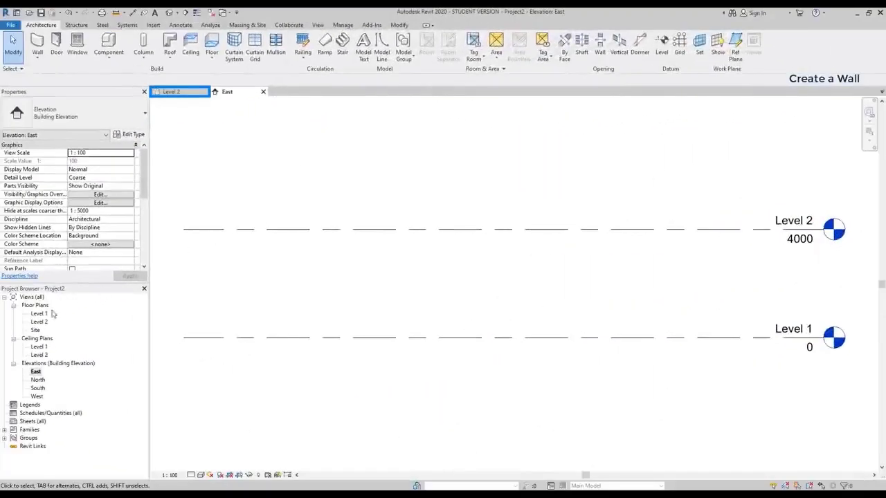
{"action": "double_click", "coordinate": [39, 312]}
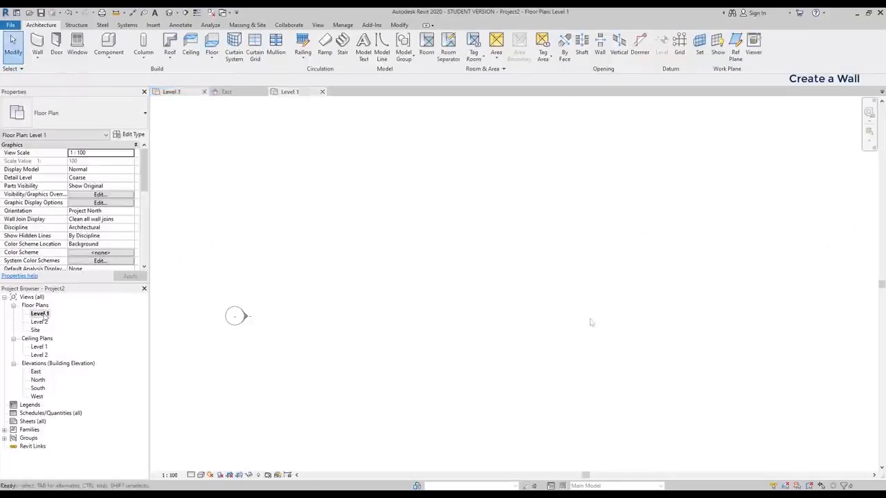
{"action": "left_click", "coordinate": [203, 91]}
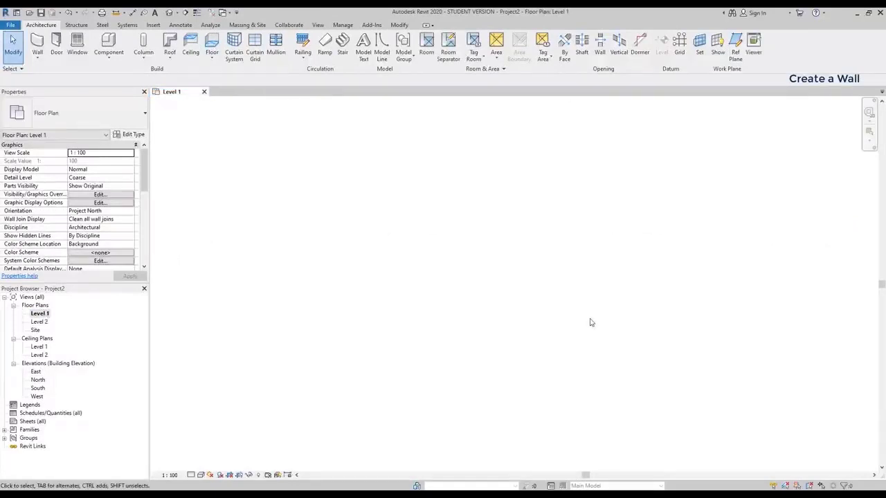
{"action": "mouse_move", "coordinate": [588, 319]}
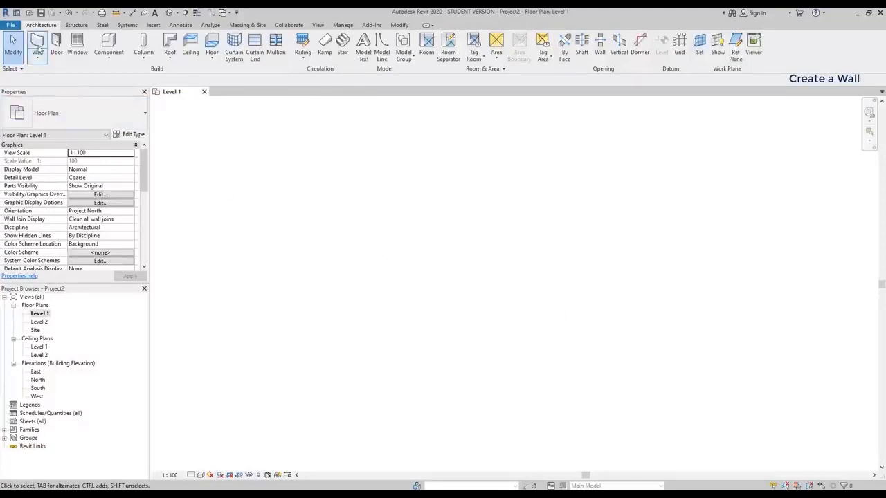
{"action": "mouse_move", "coordinate": [36, 42]}
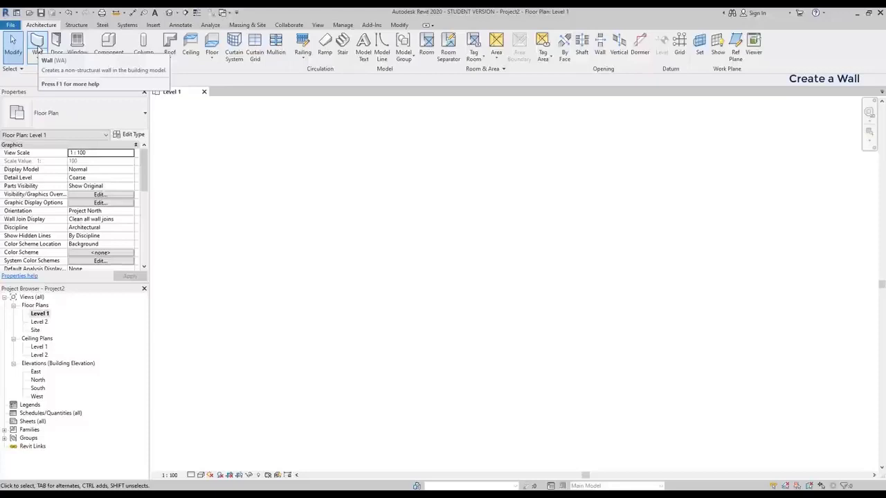
Draw a horizontal basic wall on Level 1 with a typed length of 20
{"action": "left_click", "coordinate": [36, 43]}
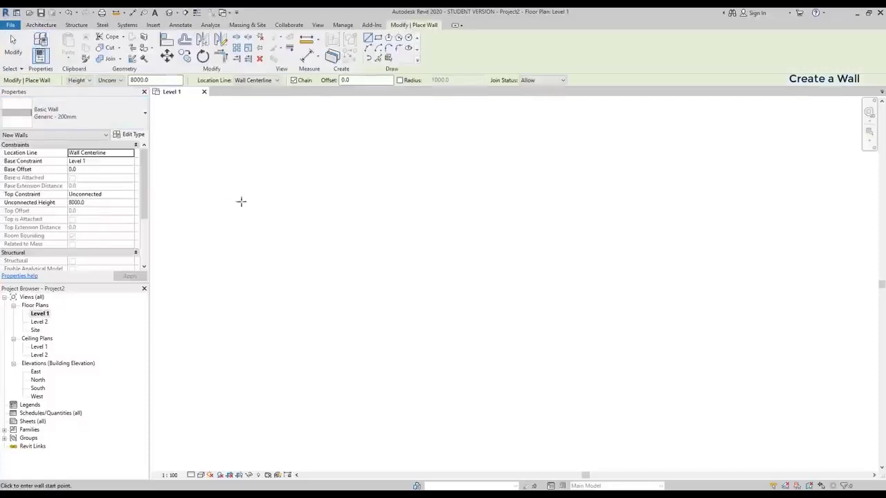
{"action": "mouse_move", "coordinate": [338, 296]}
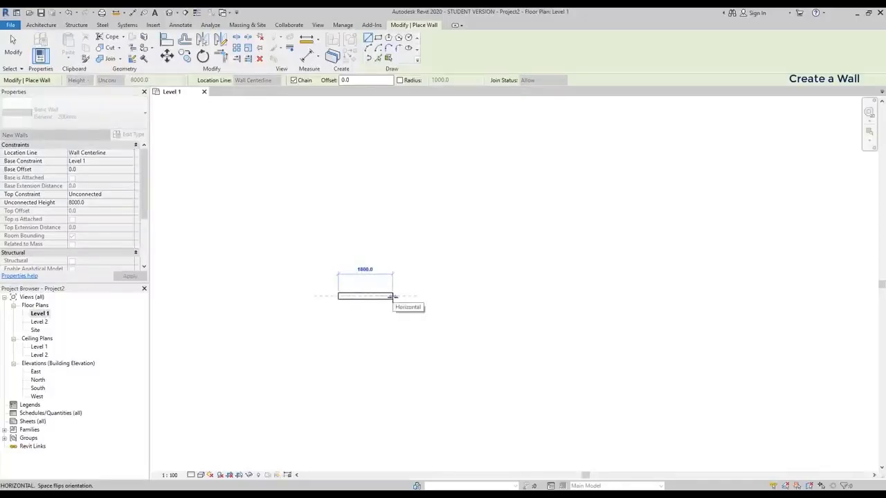
{"action": "mouse_move", "coordinate": [385, 211]}
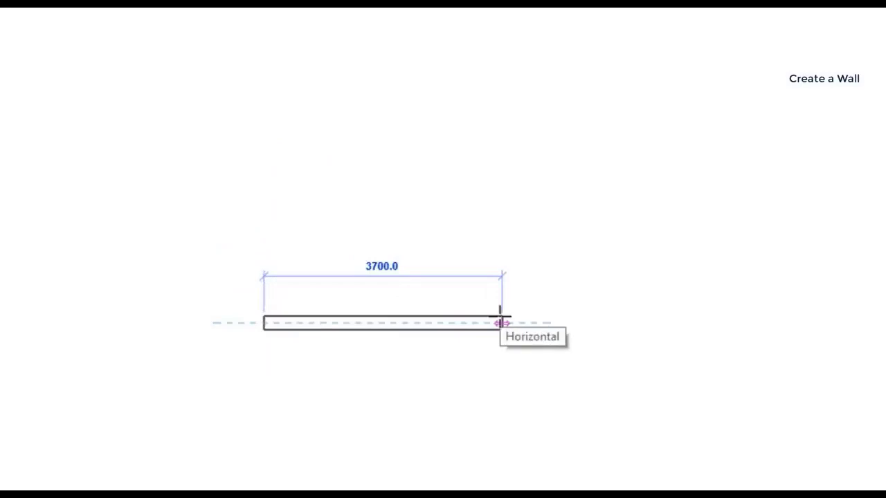
{"action": "type", "text": "20"}
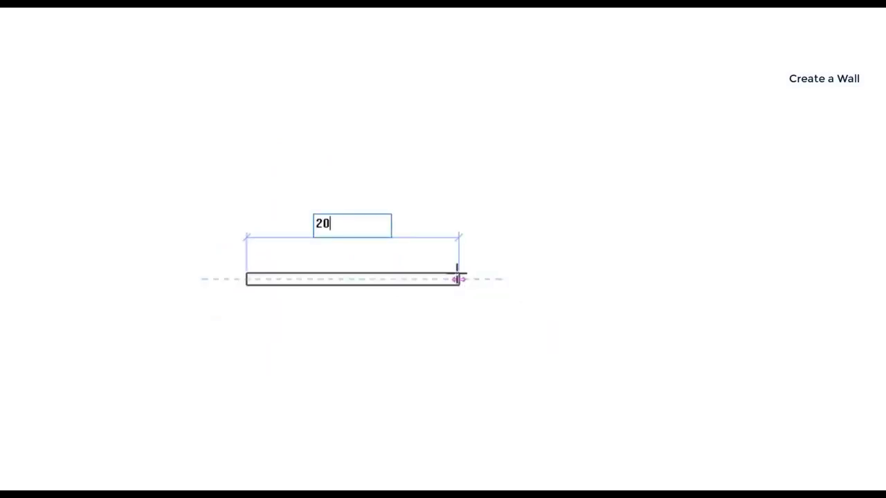
{"action": "type", "text": "20"}
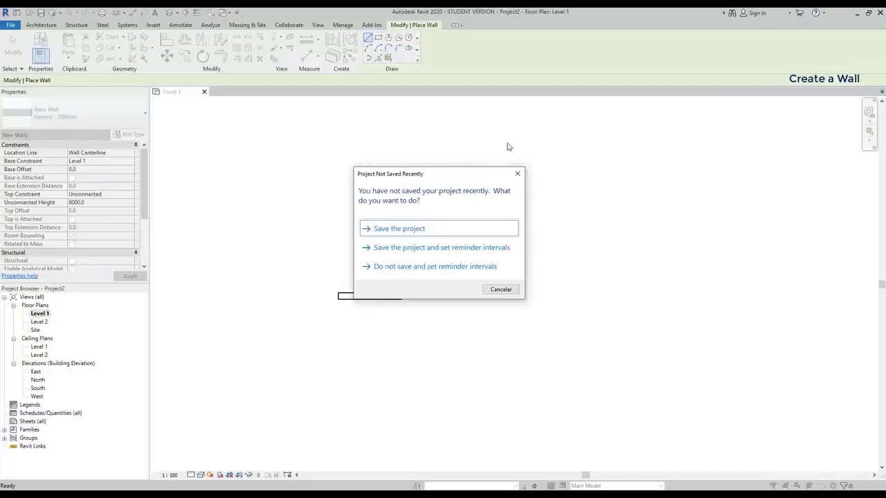
{"action": "mouse_move", "coordinate": [455, 232]}
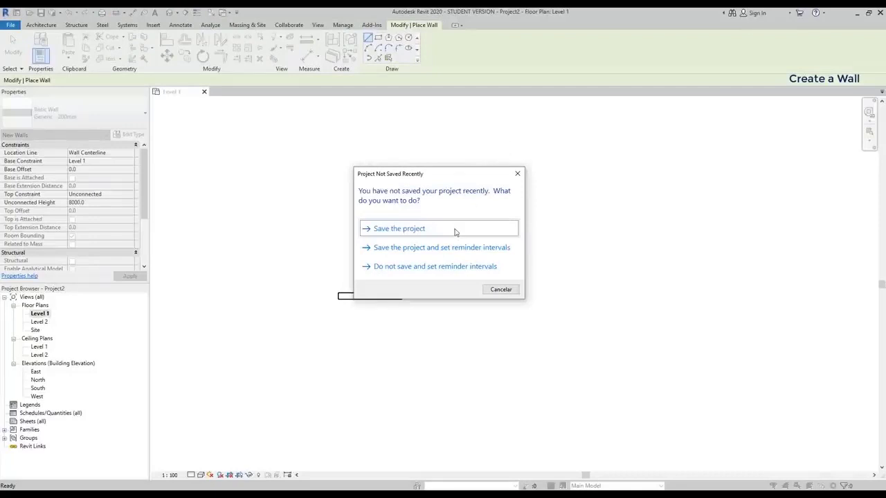
{"action": "left_click", "coordinate": [399, 229]}
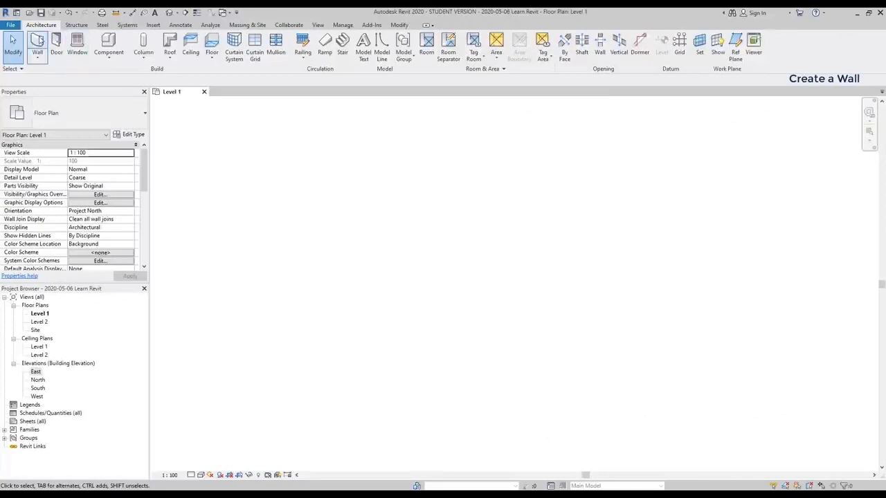
Start a chained wall with the Wall tool and fix the first segment's end point
{"action": "left_click", "coordinate": [36, 44]}
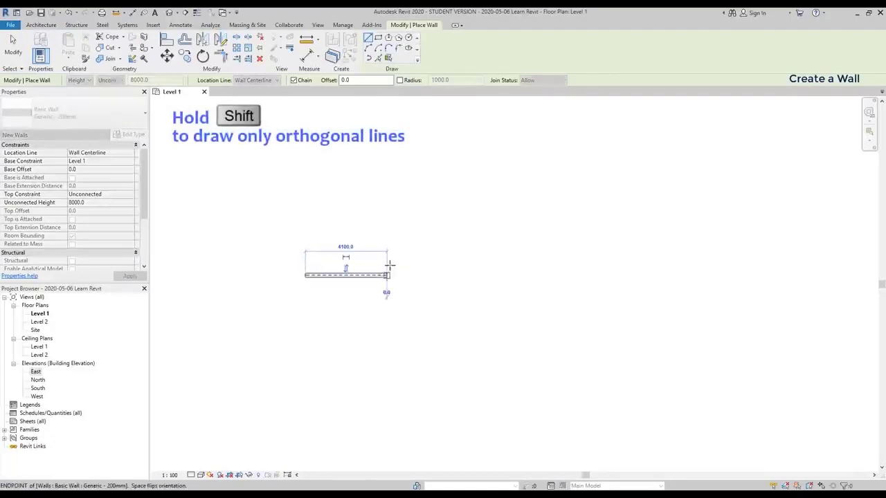
{"action": "left_click", "coordinate": [499, 143]}
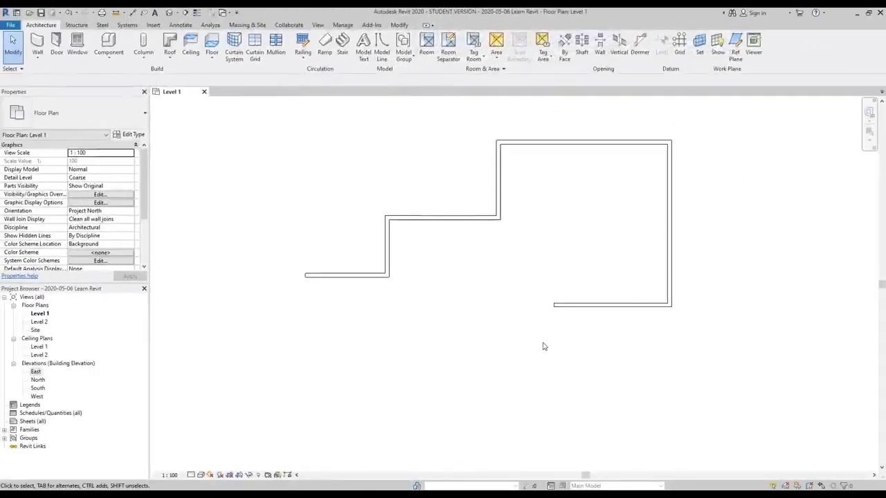
{"action": "mouse_move", "coordinate": [398, 169]}
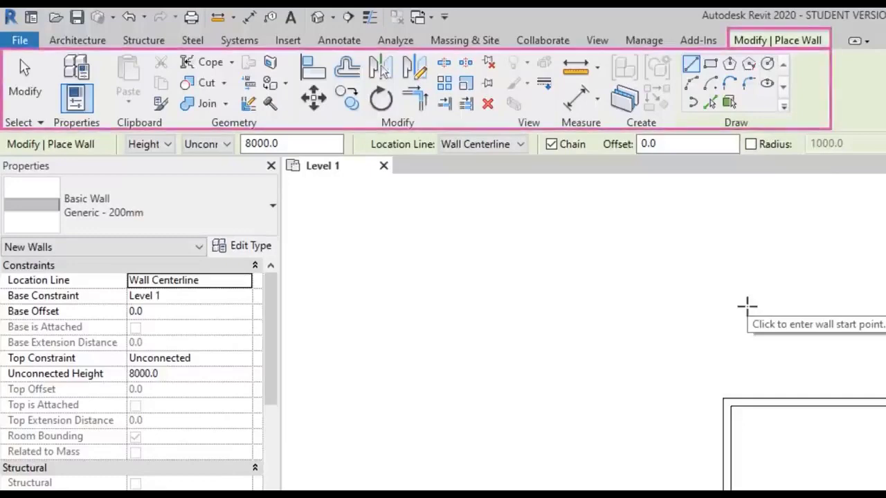
{"action": "mouse_move", "coordinate": [744, 306]}
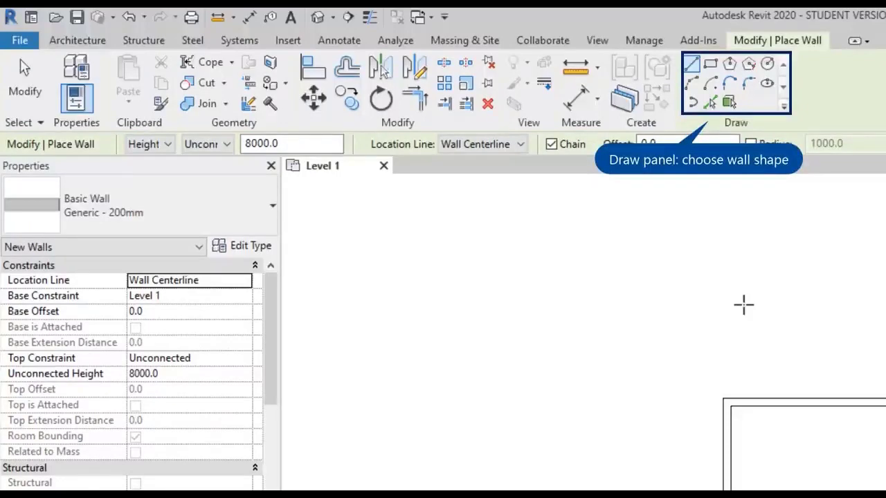
{"action": "mouse_move", "coordinate": [695, 483]}
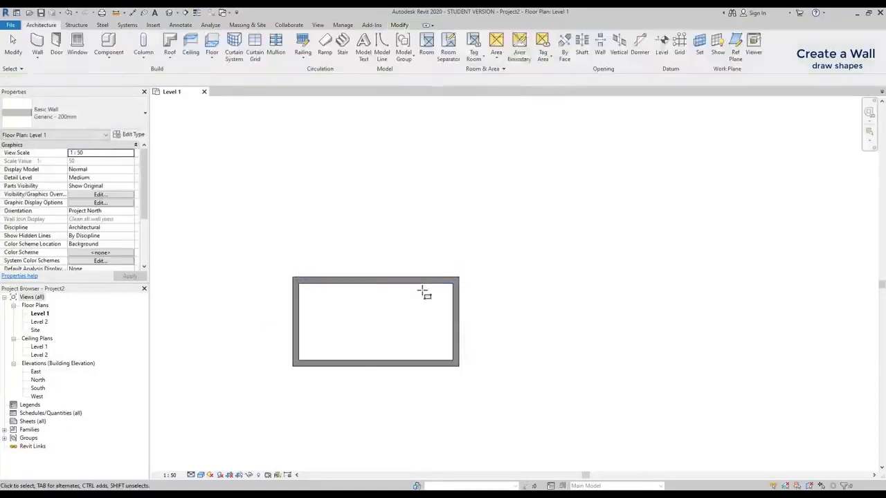
Select the top wall and change its temporary dimension length to 3
{"action": "left_click", "coordinate": [374, 282]}
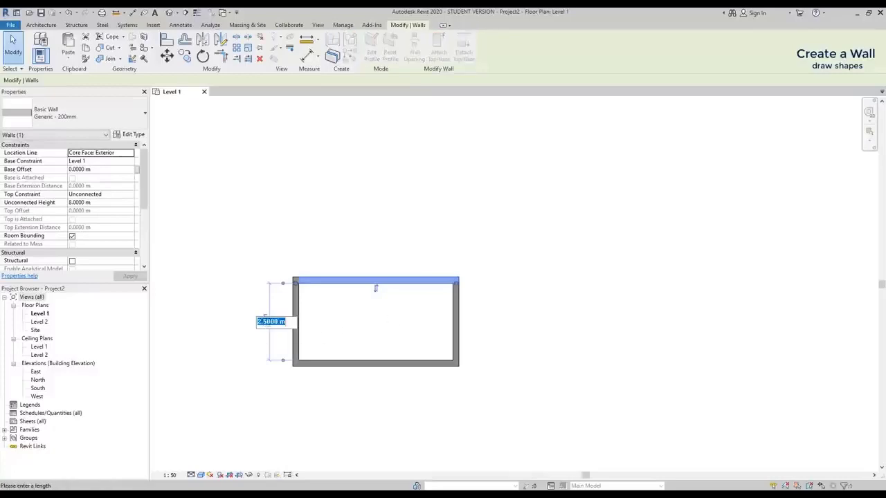
{"action": "type", "text": "3500.0"}
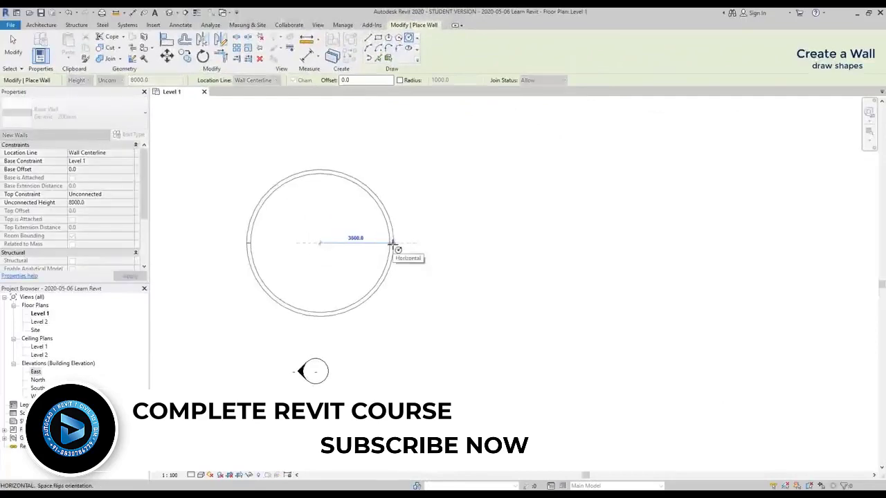
{"action": "type", "text": "3"}
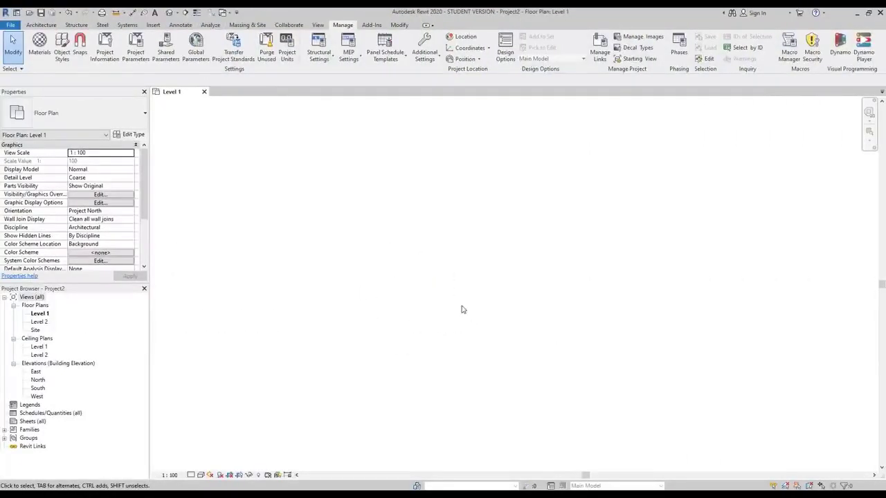
{"action": "left_click", "coordinate": [42, 25]}
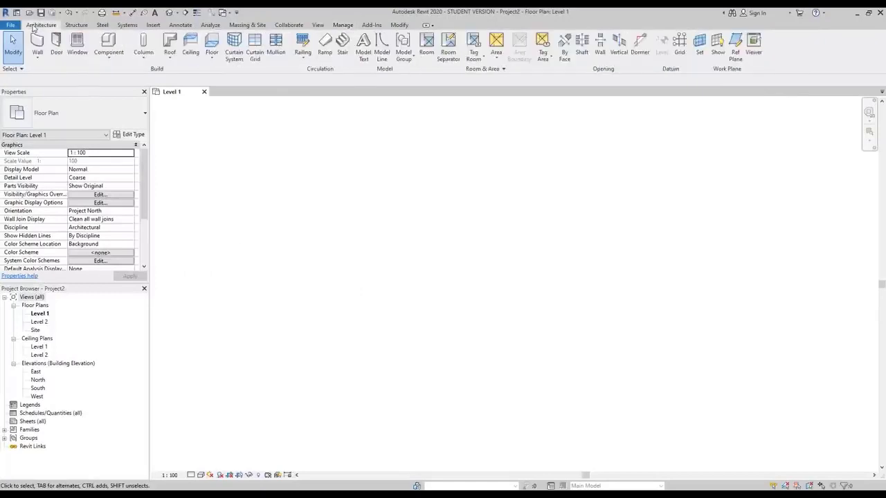
{"action": "mouse_move", "coordinate": [372, 238]}
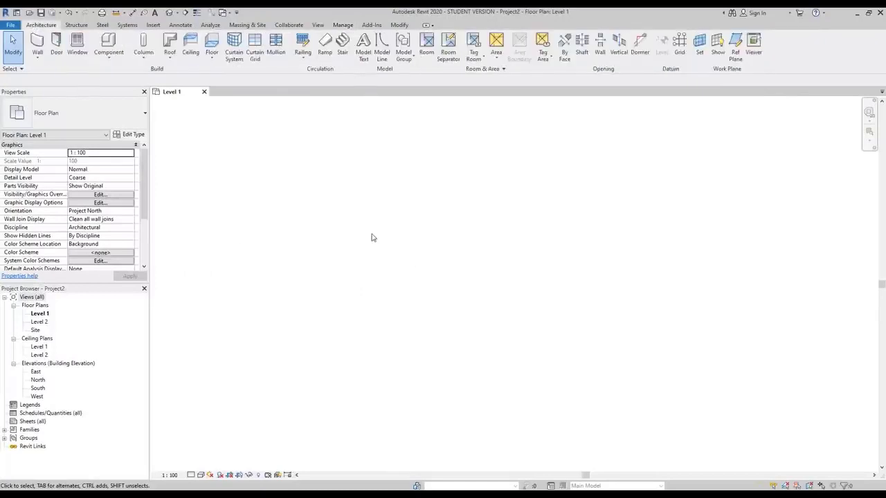
{"action": "mouse_move", "coordinate": [353, 230]}
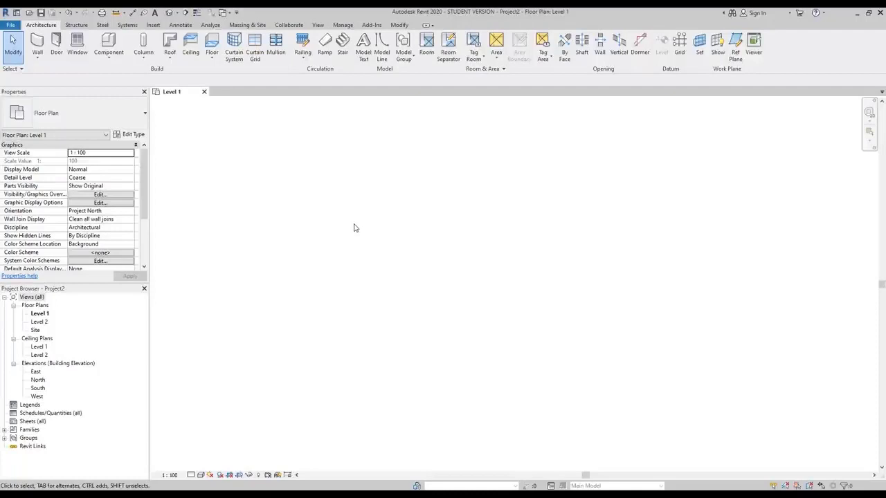
{"action": "left_click", "coordinate": [343, 24]}
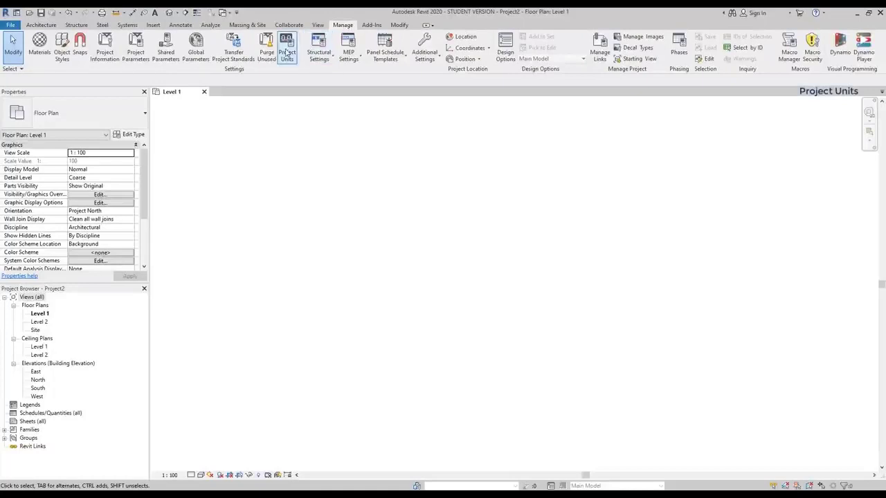
{"action": "mouse_move", "coordinate": [287, 45]}
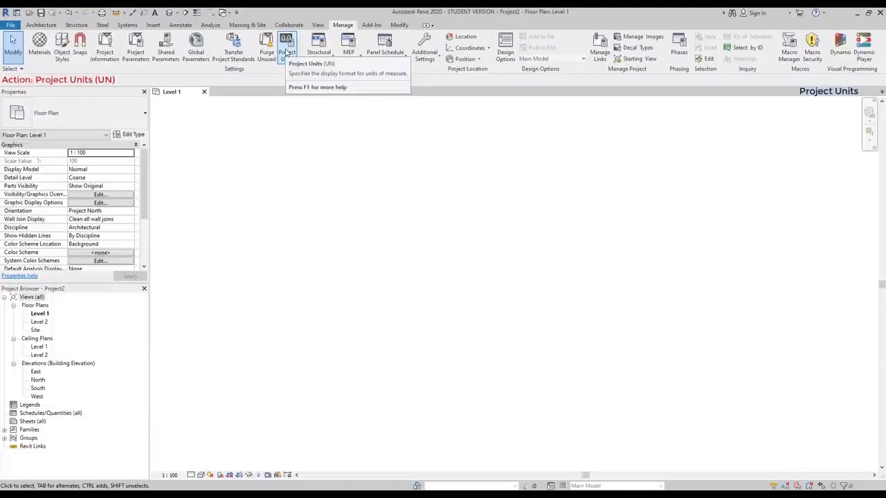
Review the Structural discipline units in Project Units, then return to the Common list
{"action": "left_click", "coordinate": [286, 47]}
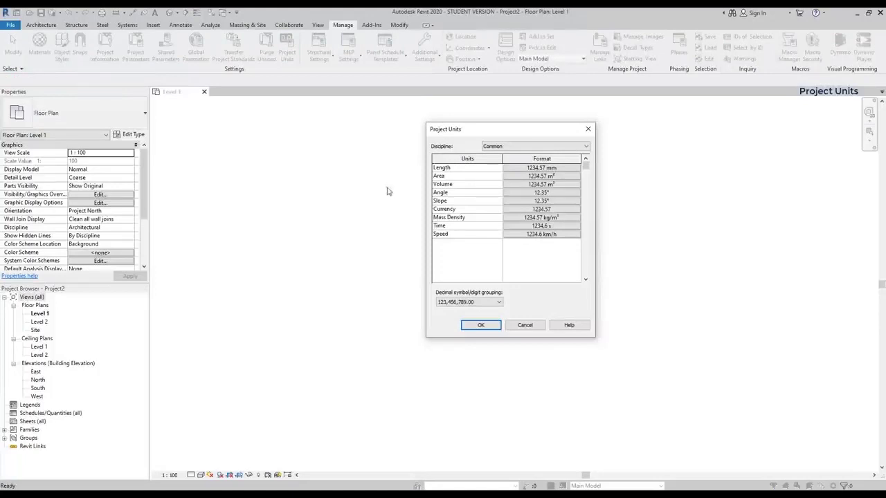
{"action": "left_click", "coordinate": [586, 146]}
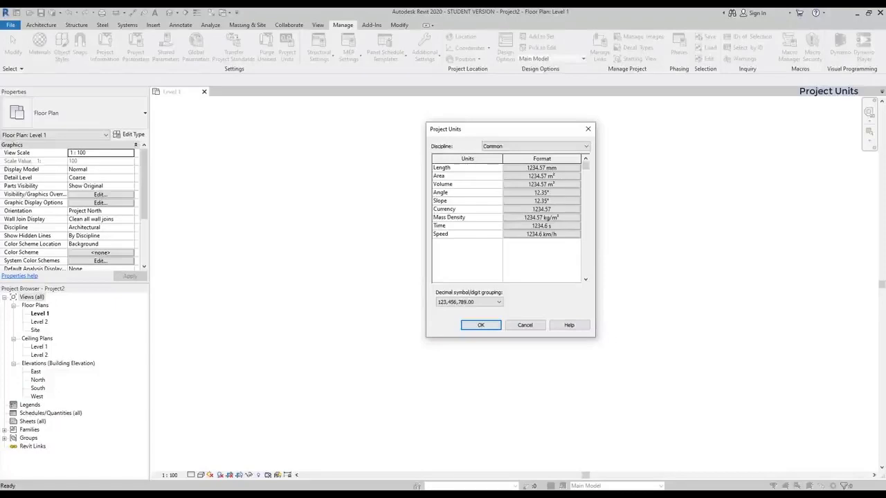
{"action": "left_click", "coordinate": [534, 146]}
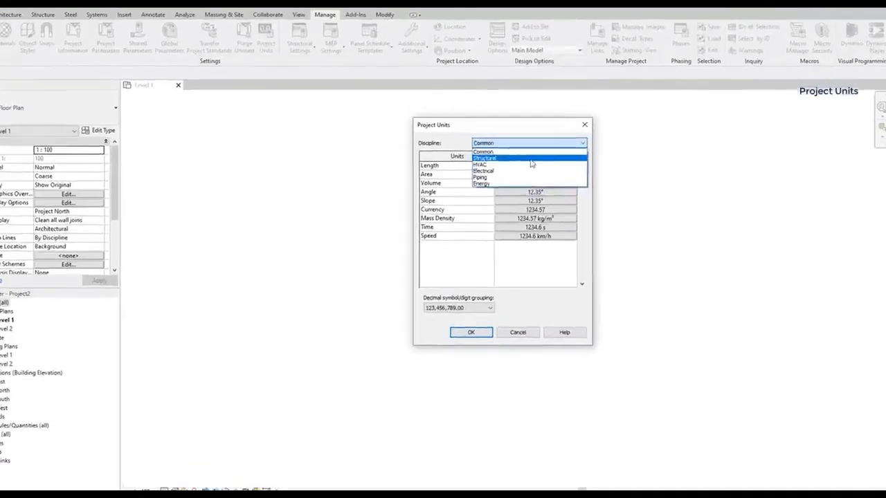
{"action": "left_click", "coordinate": [484, 158]}
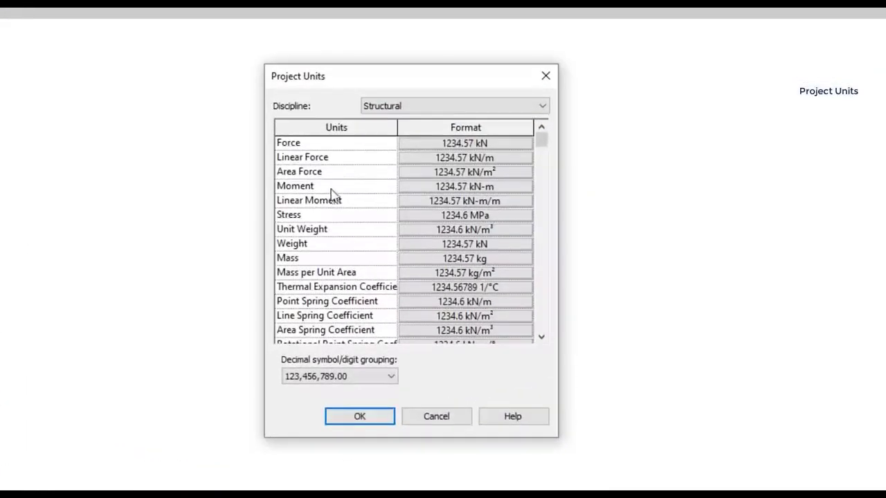
{"action": "mouse_move", "coordinate": [548, 155]}
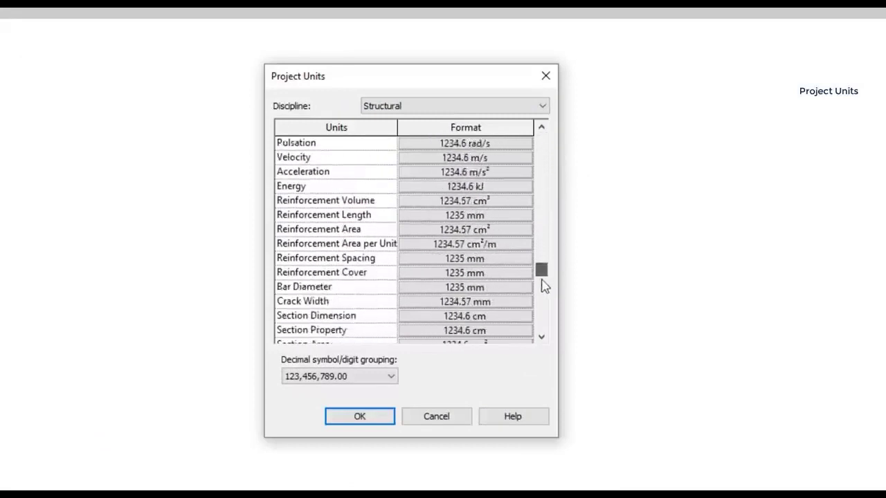
{"action": "scroll", "scroll_direction": "down", "scroll_amount": 3}
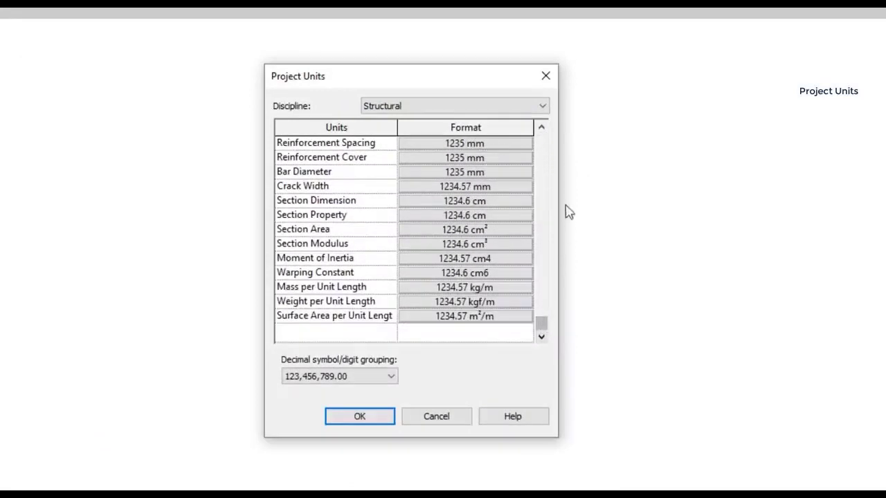
{"action": "left_click", "coordinate": [453, 105]}
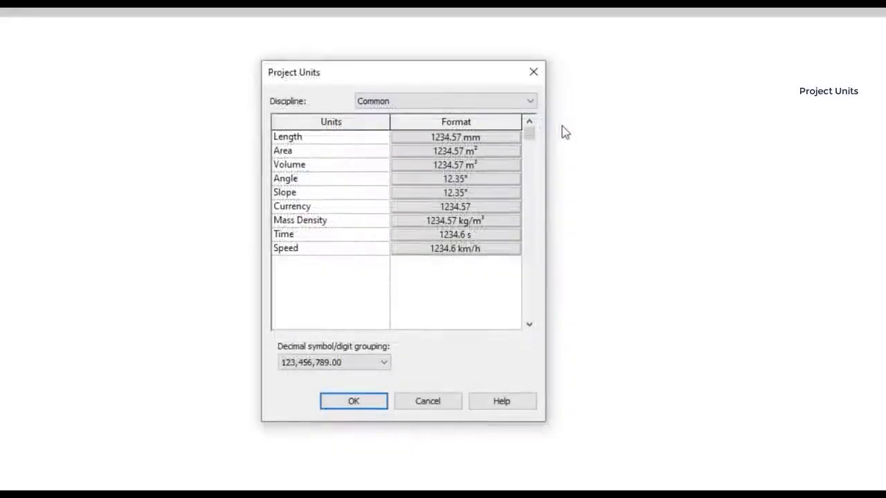
Format Length in Meters with rounding kept at 2 decimal places
{"action": "left_click", "coordinate": [456, 137]}
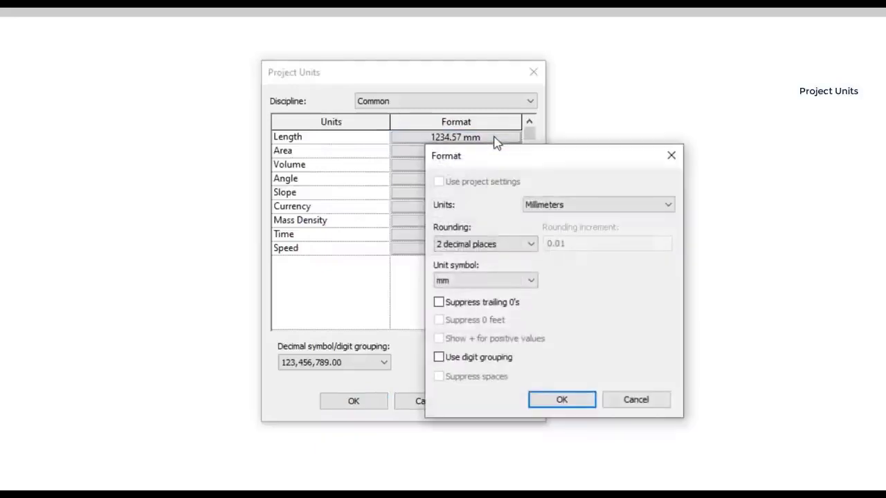
{"action": "mouse_move", "coordinate": [501, 149]}
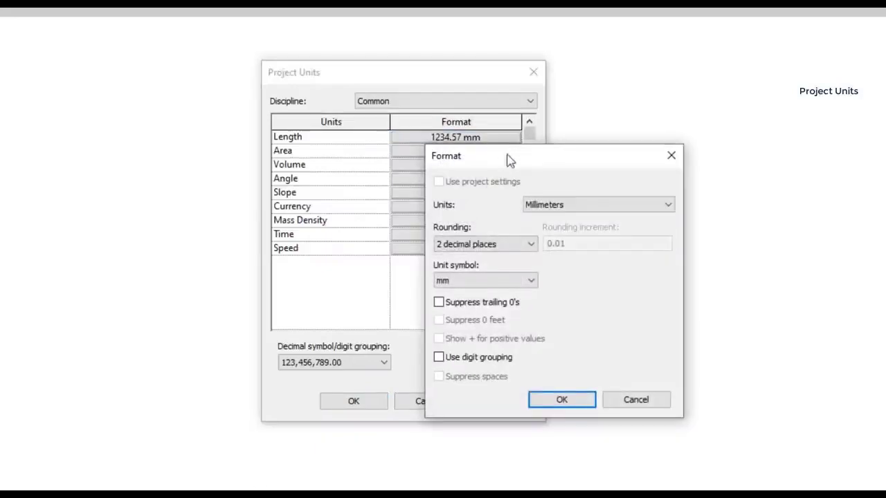
{"action": "left_click", "coordinate": [596, 205]}
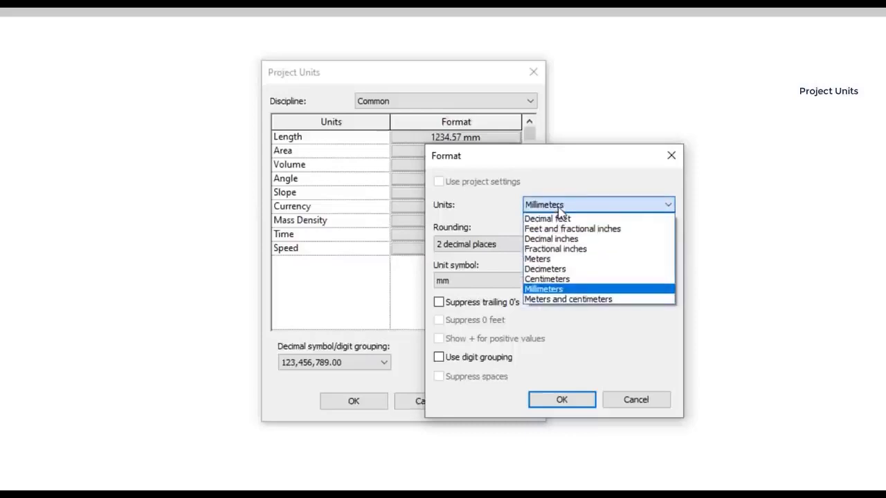
{"action": "left_click", "coordinate": [537, 259]}
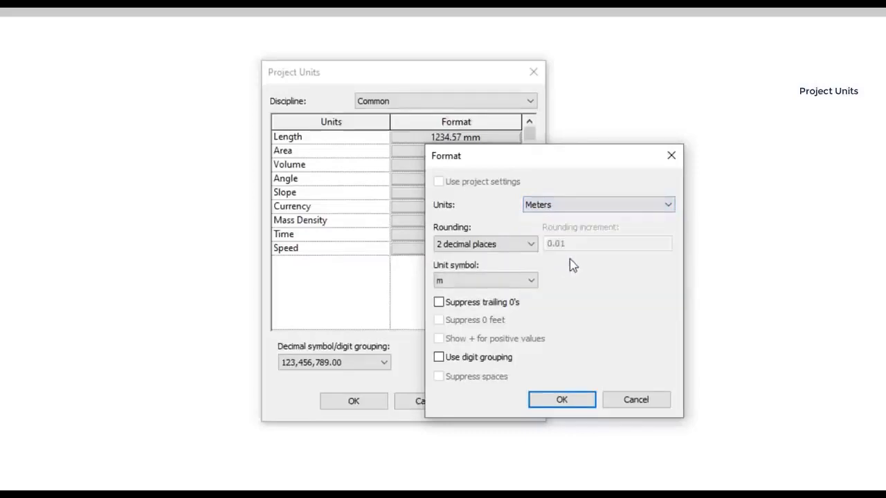
{"action": "mouse_move", "coordinate": [584, 268]}
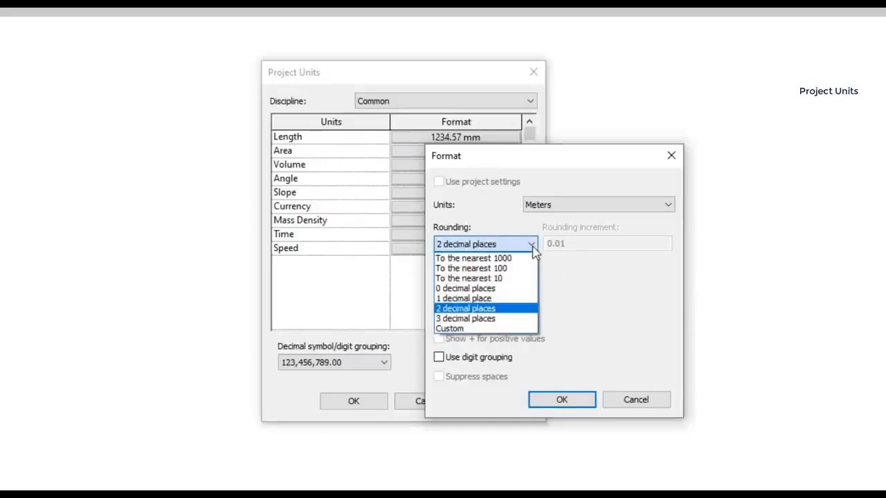
{"action": "left_click", "coordinate": [465, 307]}
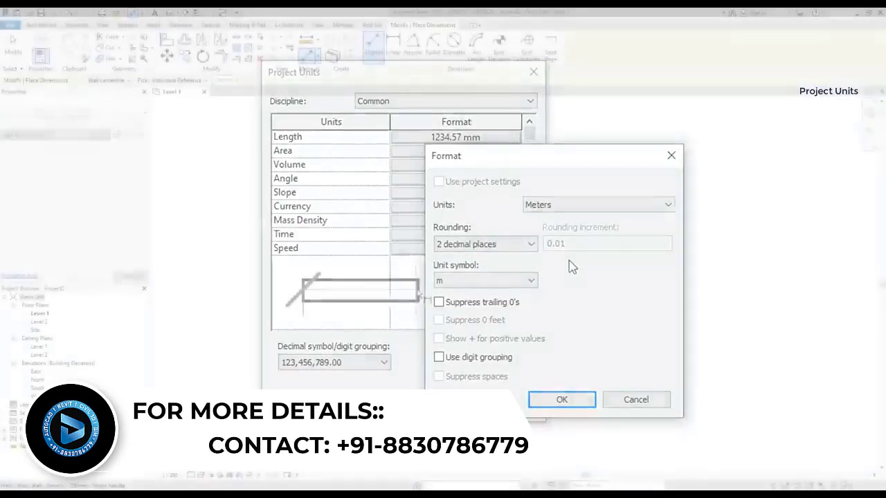
{"action": "left_click", "coordinate": [562, 399]}
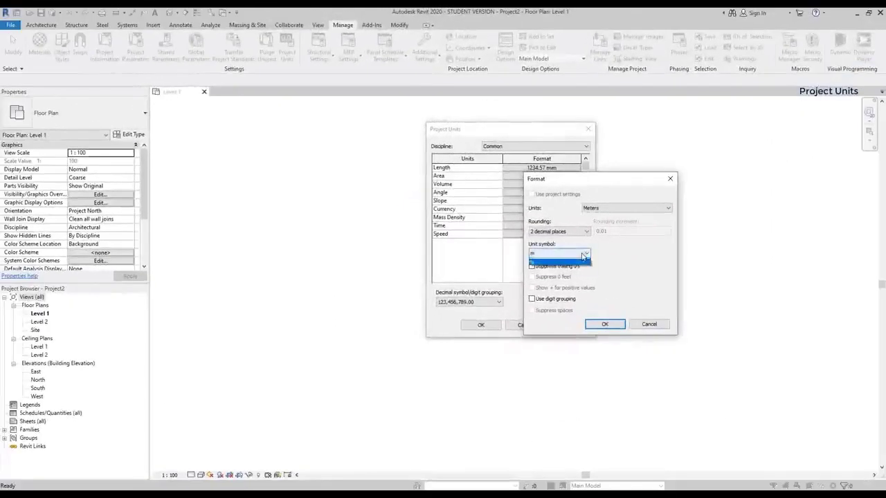
Give lengths the m unit symbol and suppress trailing zeros
{"action": "left_click", "coordinate": [584, 252]}
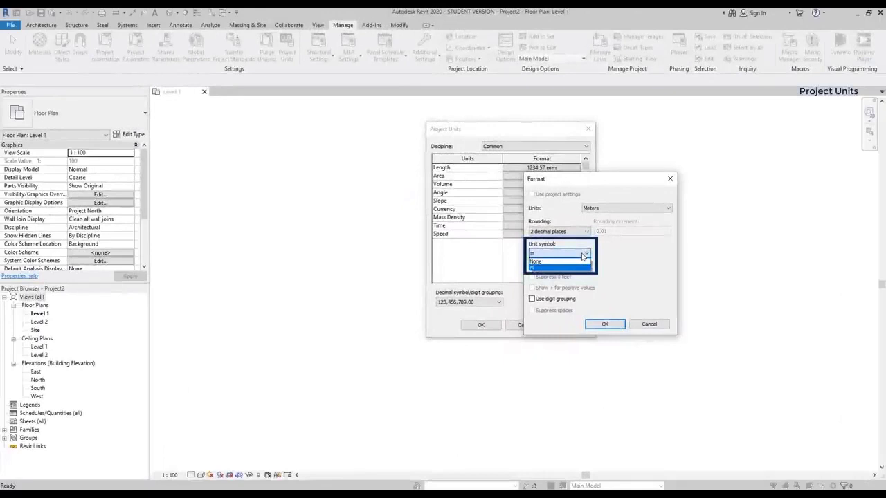
{"action": "left_click", "coordinate": [559, 251]}
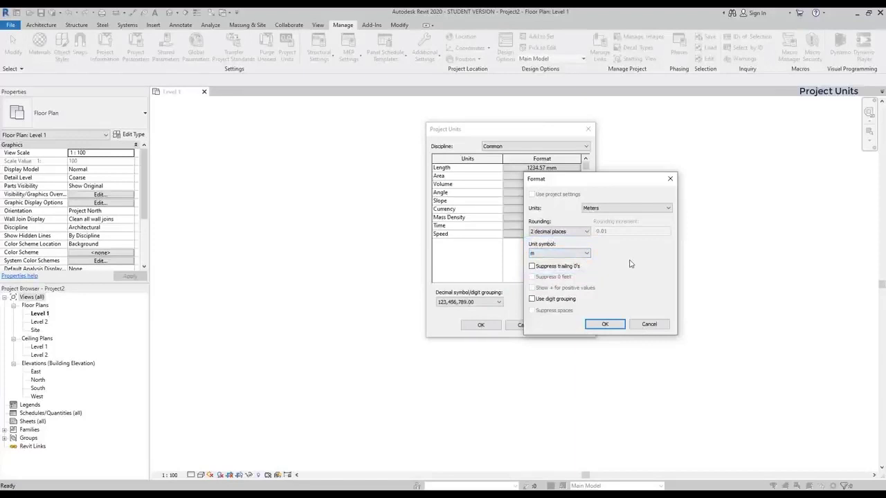
{"action": "left_click", "coordinate": [532, 265]}
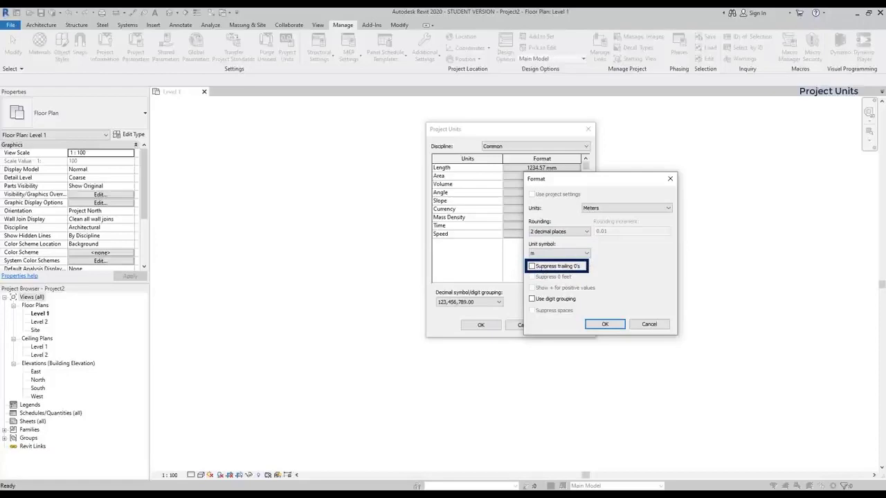
{"action": "left_click", "coordinate": [531, 266]}
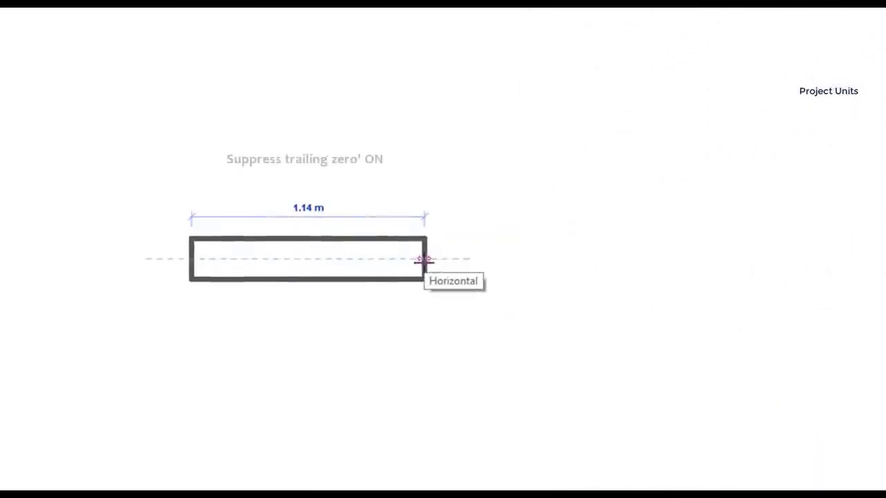
Draw a short test wall on Level 1 to check the meter length display
{"action": "left_click_drag", "start_coordinate": [426, 260], "coordinate": [443, 260]}
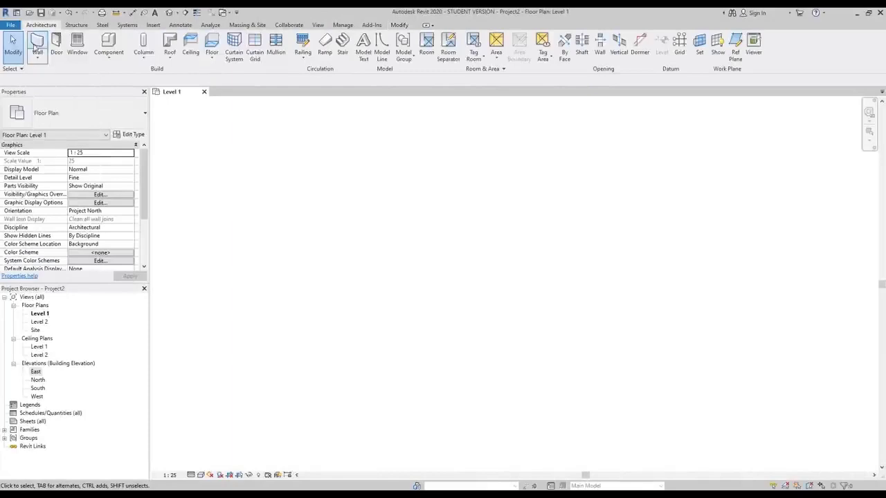
Start the Wall: Architectural tool for the 3 m by 2 m rectangle
{"action": "left_click", "coordinate": [36, 44]}
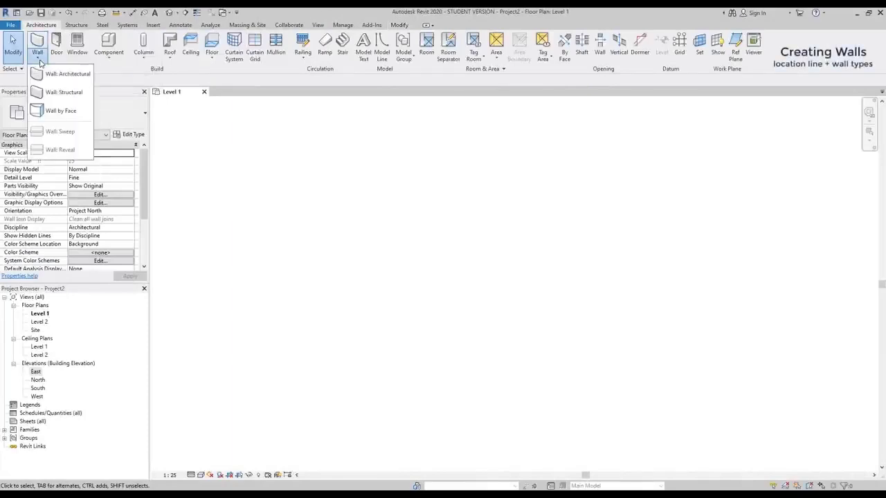
{"action": "mouse_move", "coordinate": [67, 75]}
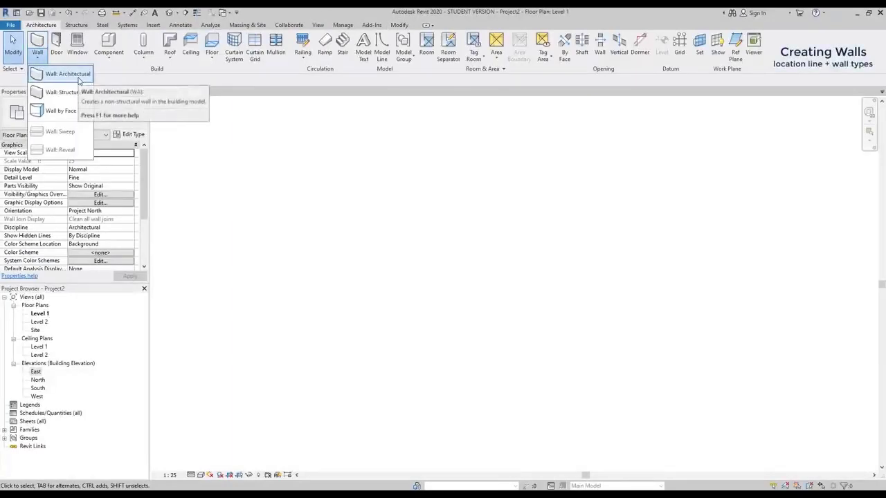
{"action": "left_click", "coordinate": [67, 75]}
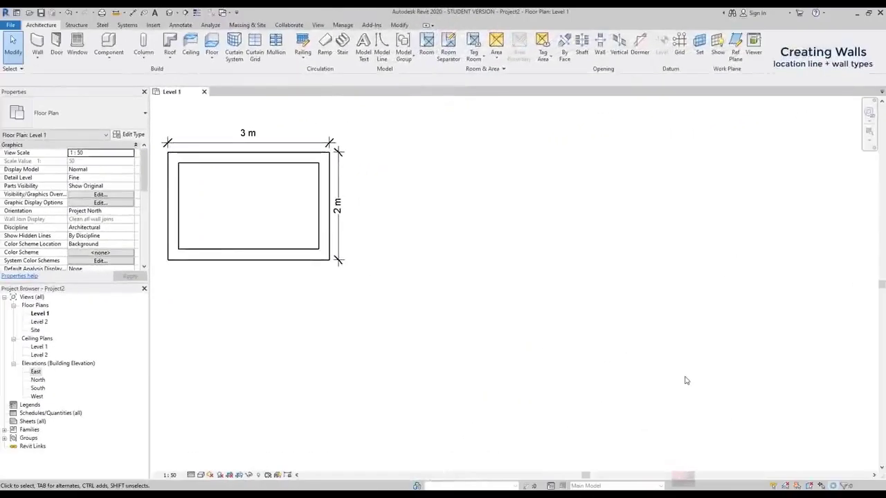
{"action": "mouse_move", "coordinate": [683, 382]}
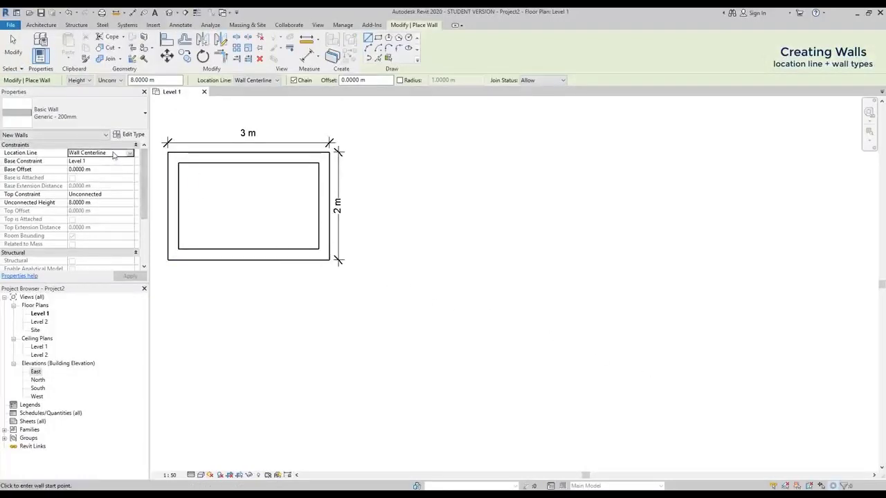
Set the wall Location Line to Core Face: Exterior in Properties
{"action": "left_click", "coordinate": [128, 152]}
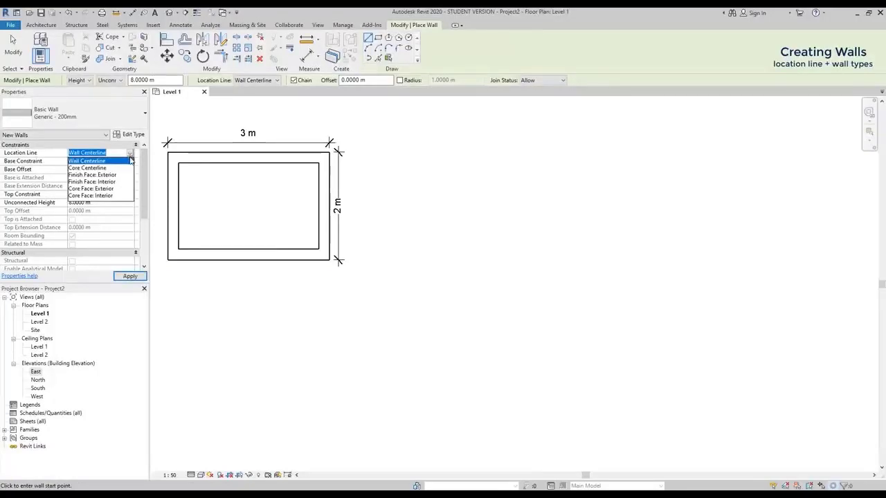
{"action": "mouse_move", "coordinate": [114, 194]}
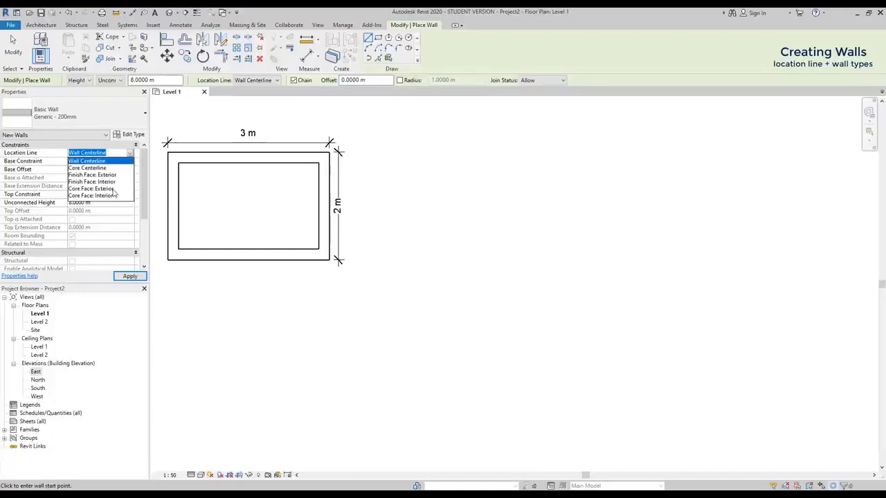
{"action": "left_click", "coordinate": [92, 188]}
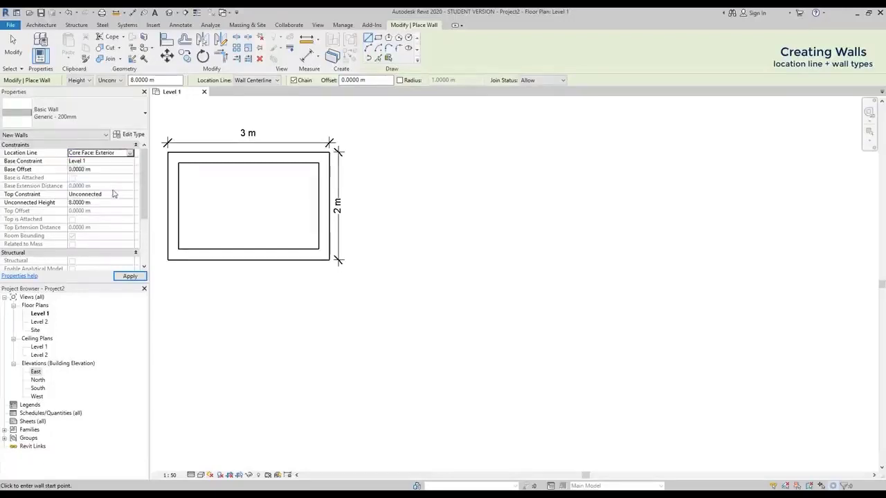
{"action": "left_click", "coordinate": [130, 275]}
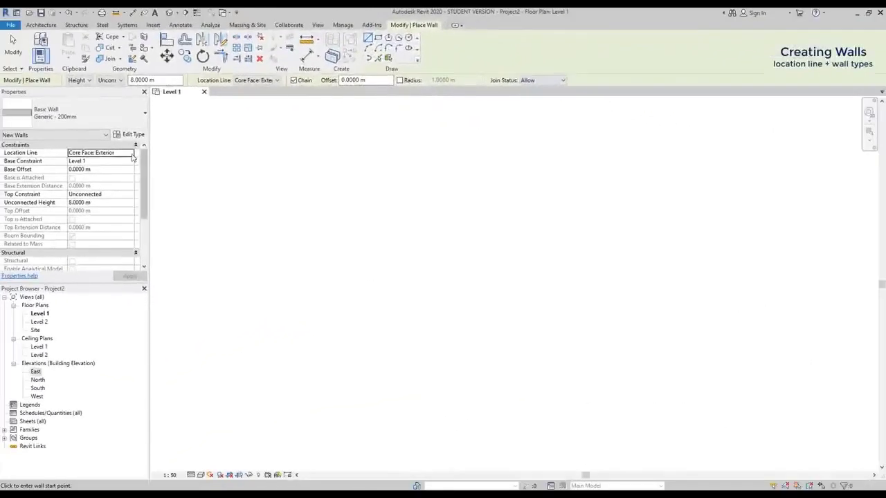
{"action": "left_click", "coordinate": [99, 152]}
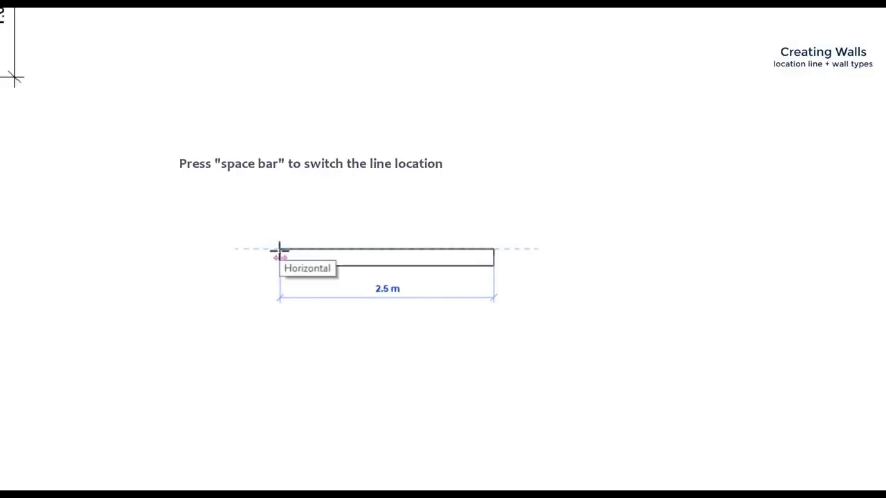
Place the start point of the 2.5 m horizontal wall
{"action": "left_click", "coordinate": [135, 152]}
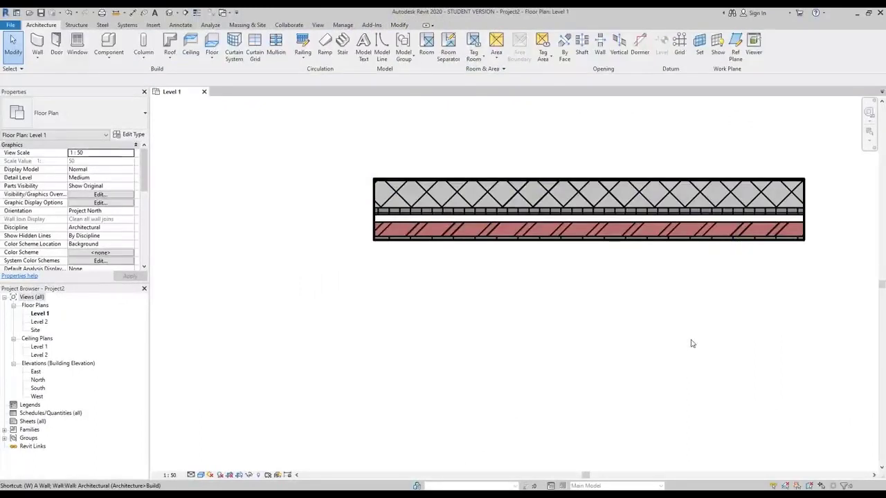
Choose Exterior - Render on Brick on Block as the wall type for new walls
{"action": "left_click", "coordinate": [36, 44]}
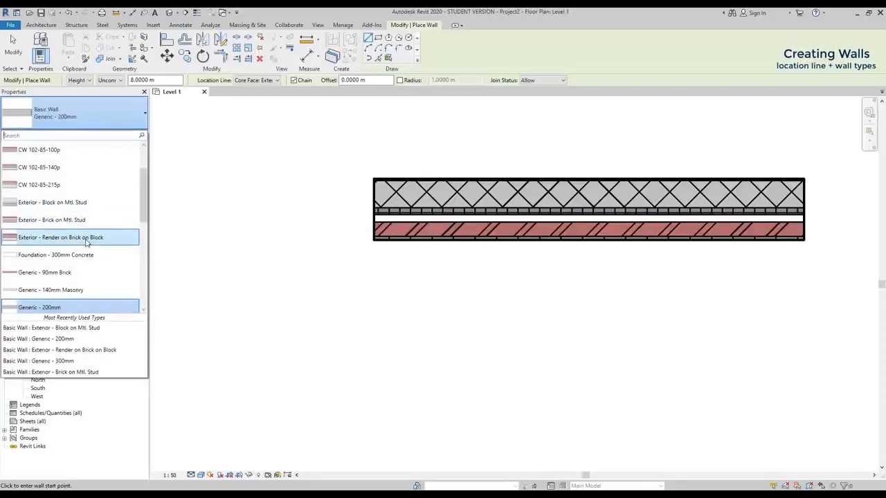
{"action": "left_click", "coordinate": [61, 237]}
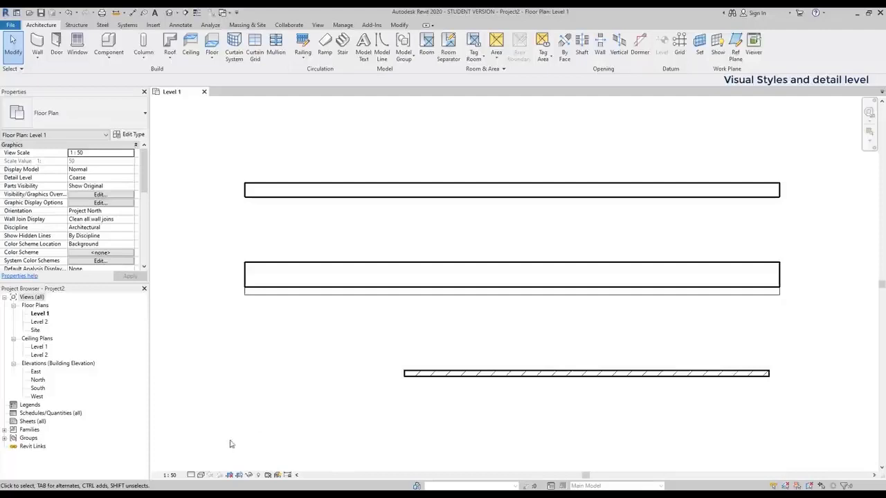
Set the view to Consistent Colors visual style and Medium detail level
{"action": "left_click", "coordinate": [201, 474]}
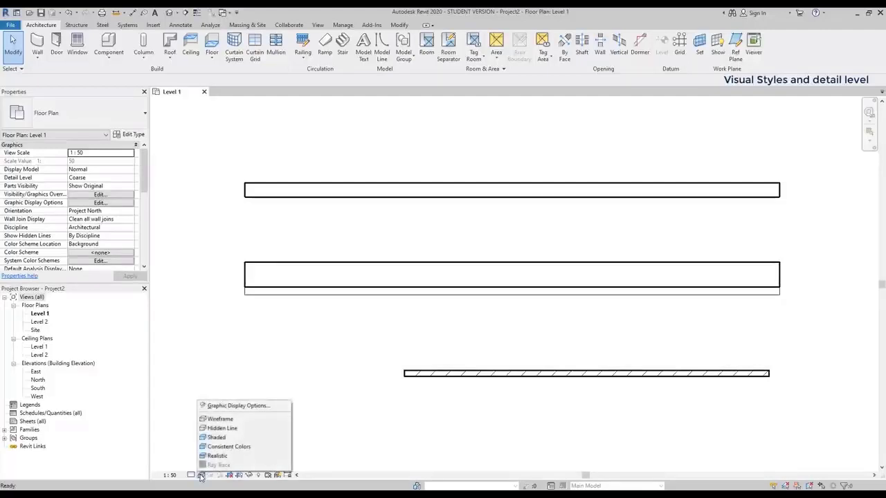
{"action": "mouse_move", "coordinate": [215, 437]}
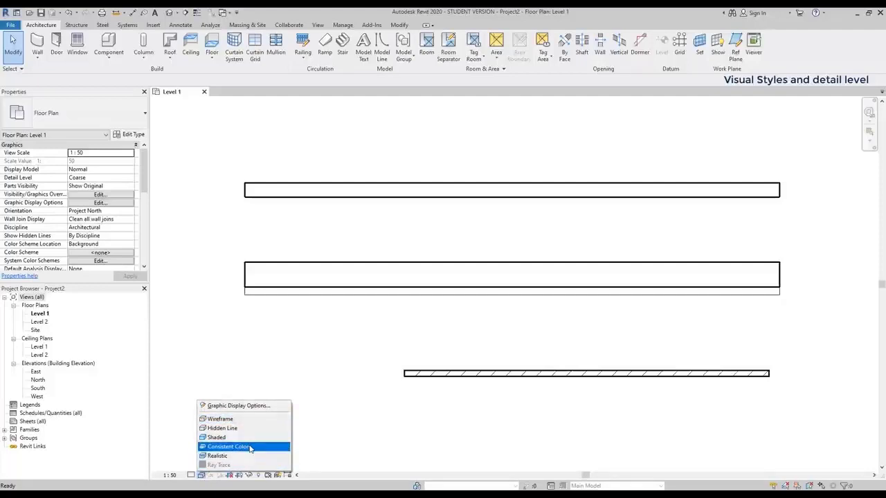
{"action": "left_click", "coordinate": [228, 445]}
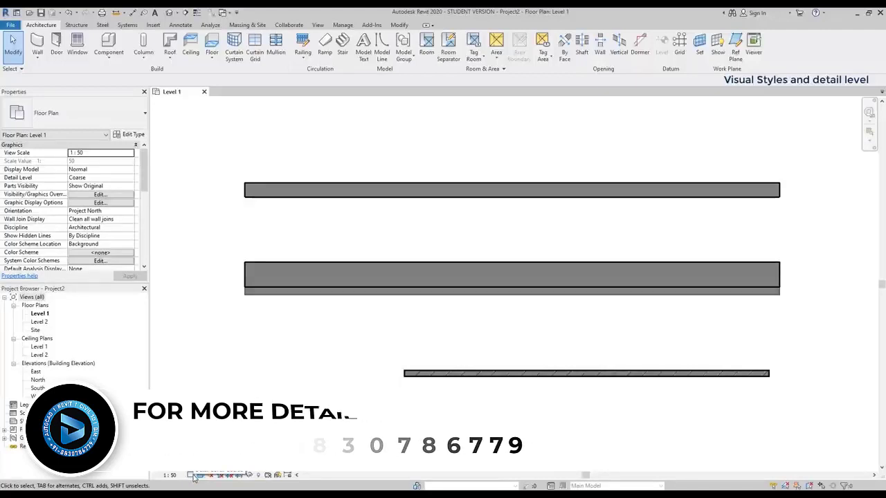
{"action": "left_click", "coordinate": [199, 476]}
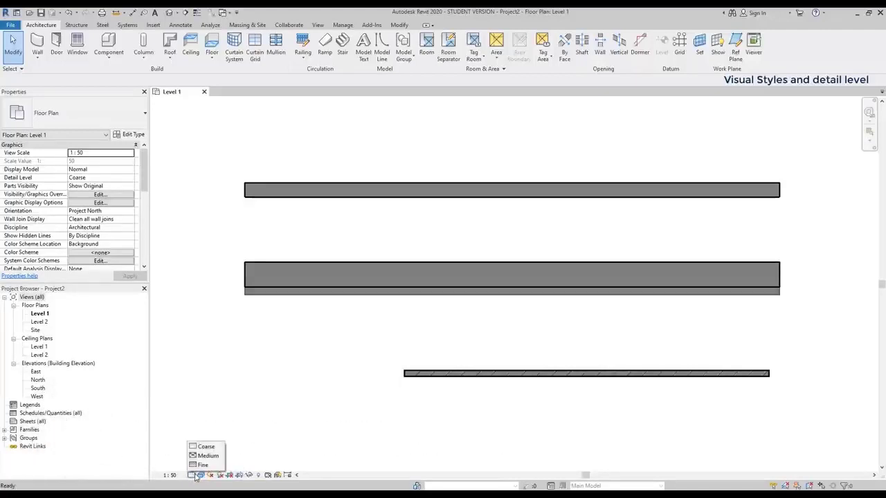
{"action": "mouse_move", "coordinate": [207, 455]}
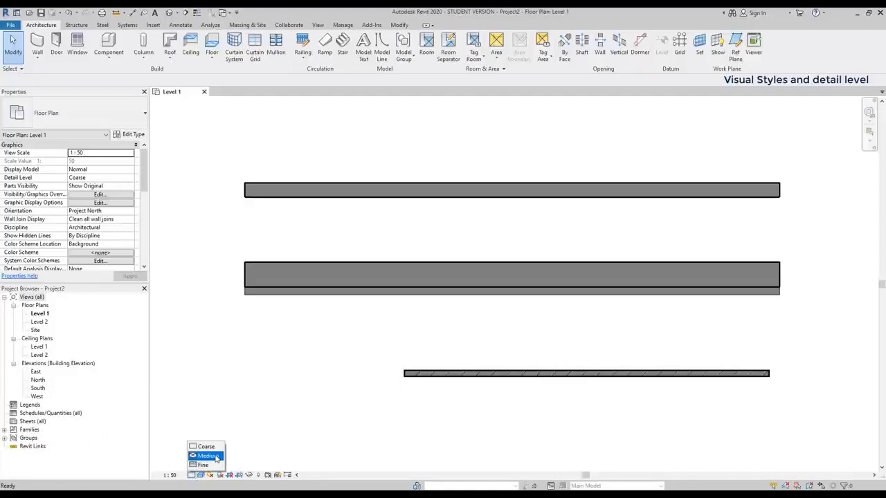
{"action": "left_click", "coordinate": [207, 455]}
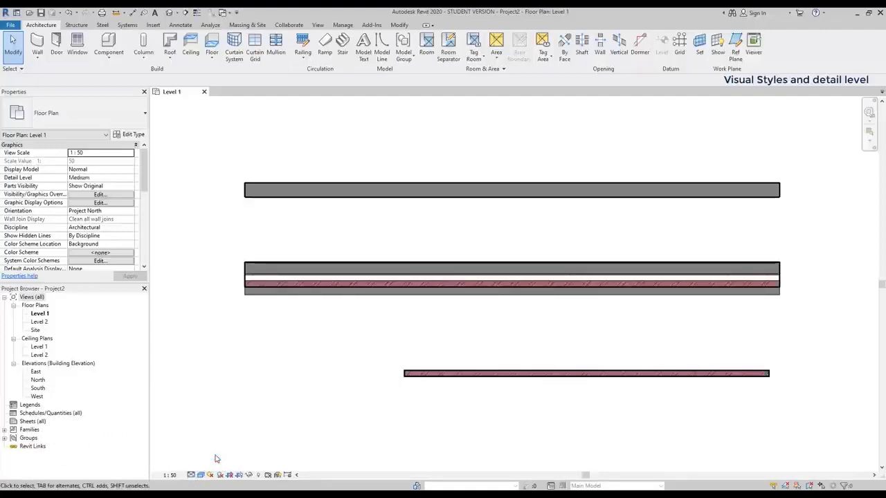